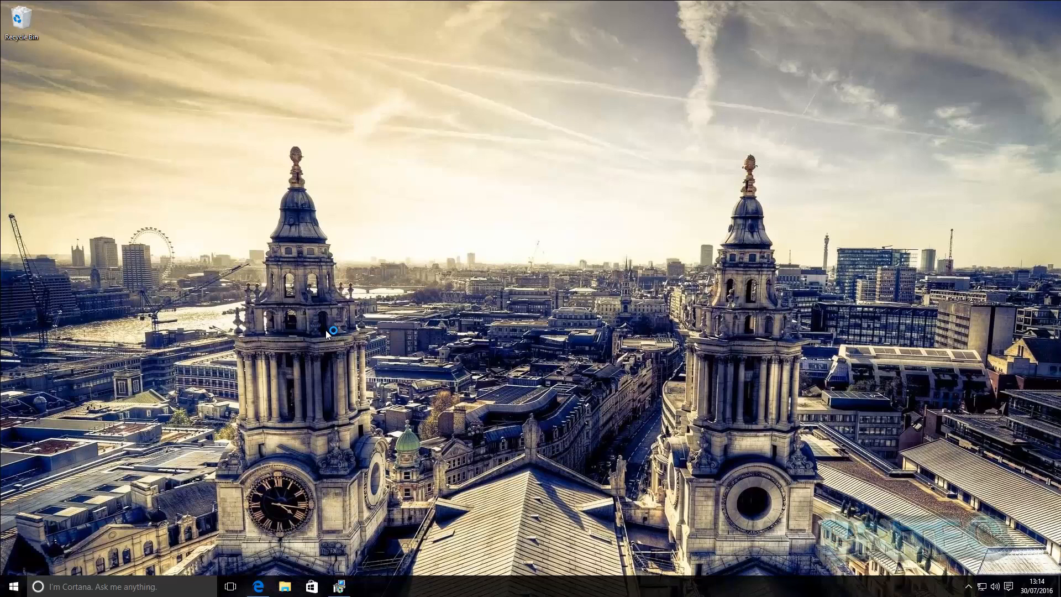
mouse_move(331, 330)
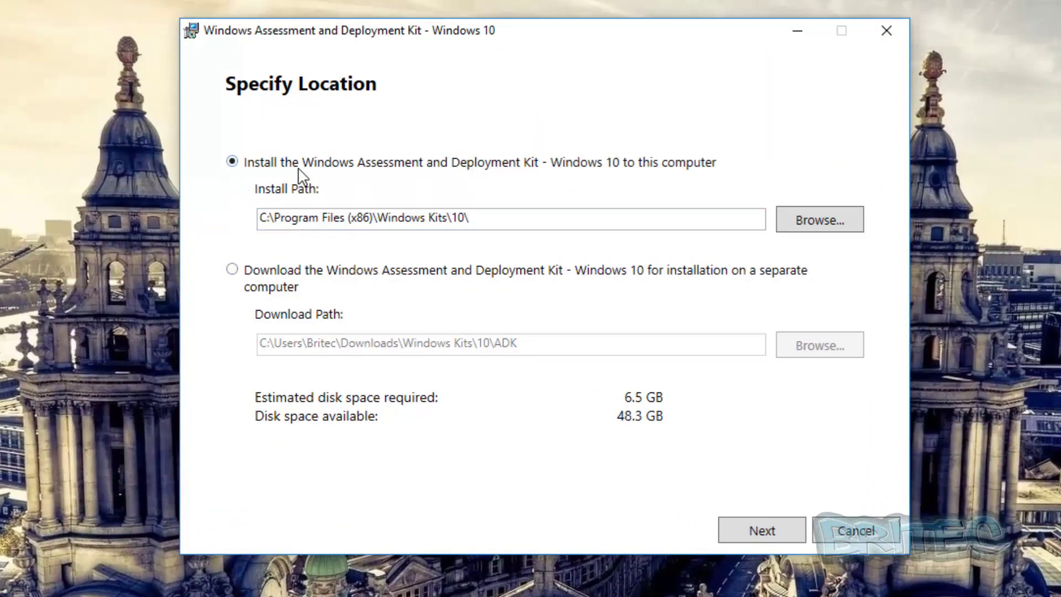
mouse_move(589, 171)
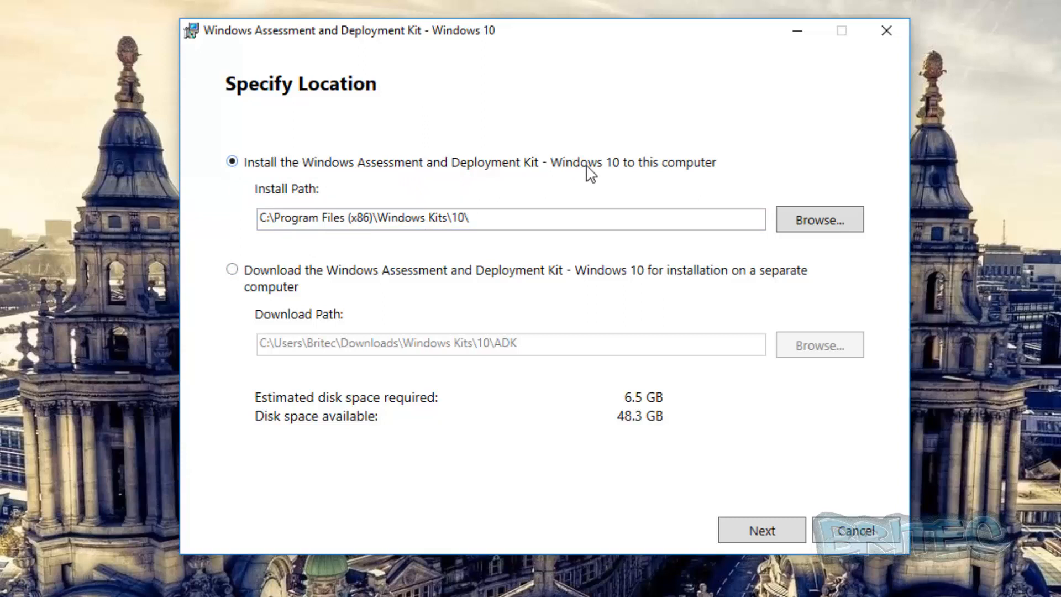
mouse_move(412, 213)
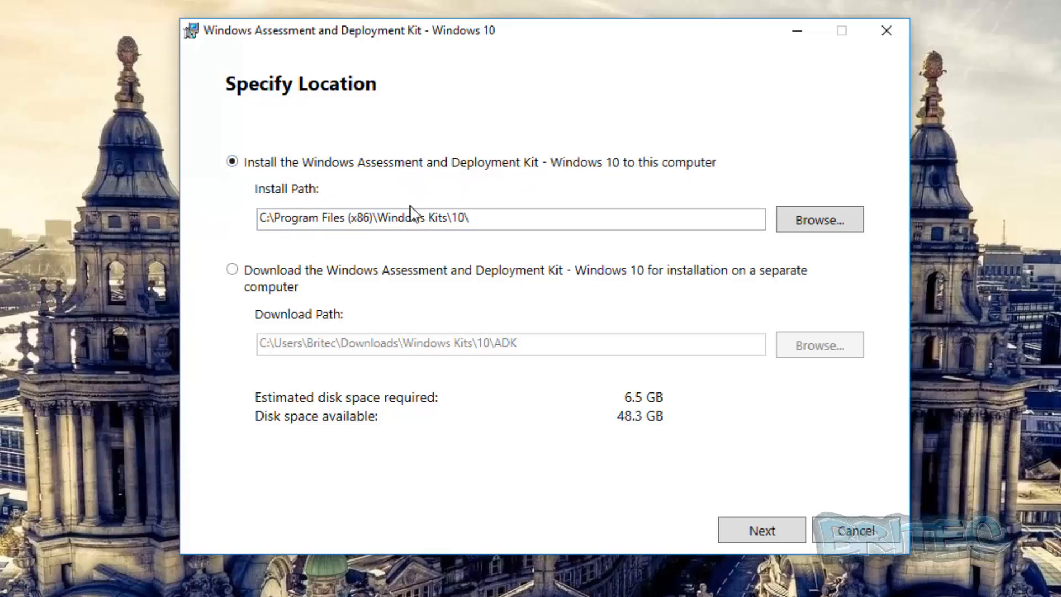
mouse_move(331, 218)
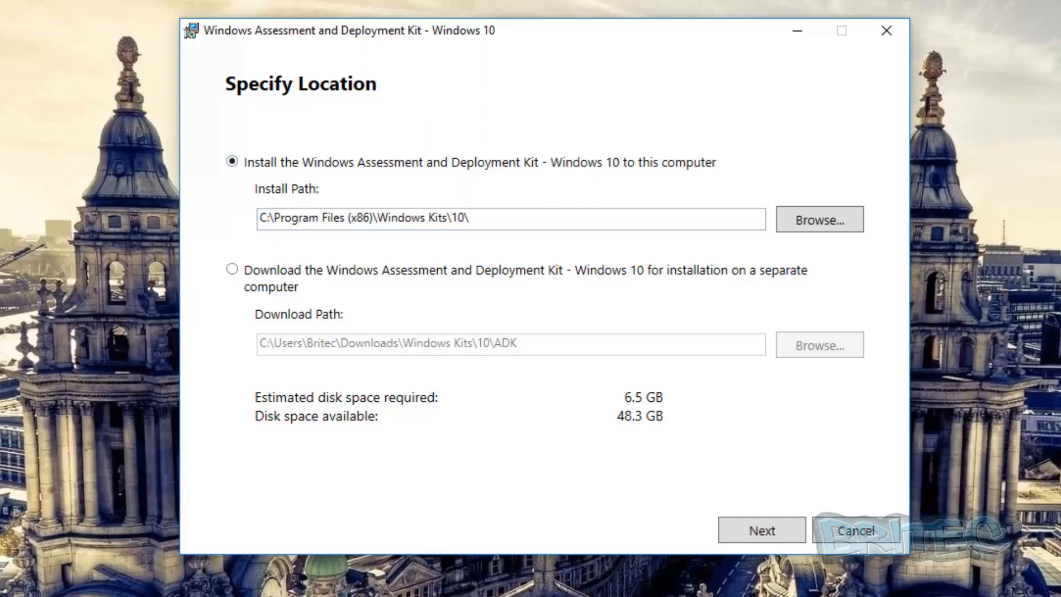
Step: Accept the default install path and the Yes usage-data choice, reaching the license agreement
click(760, 530)
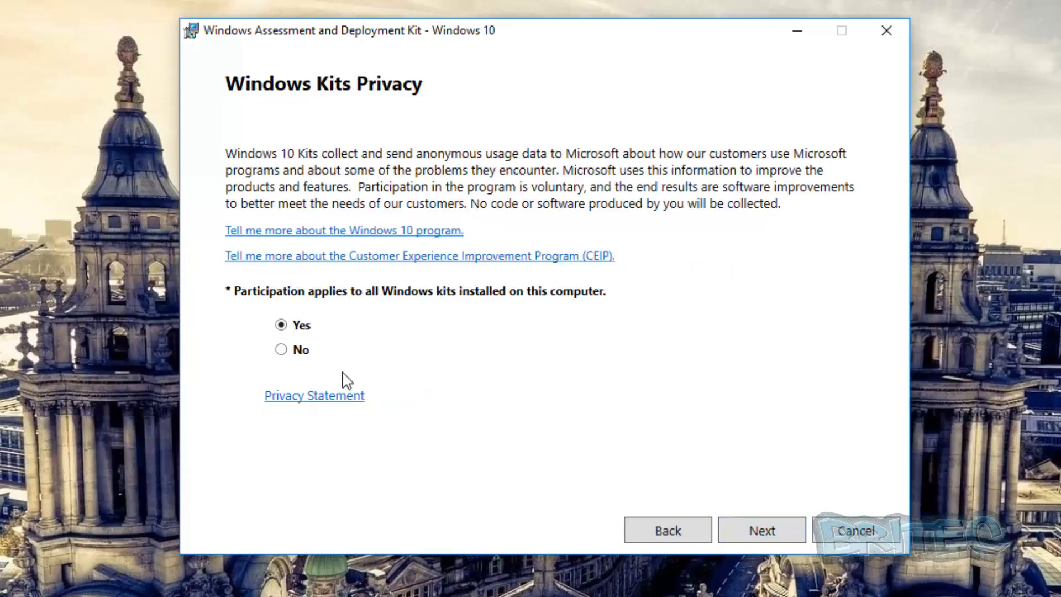
mouse_move(412, 301)
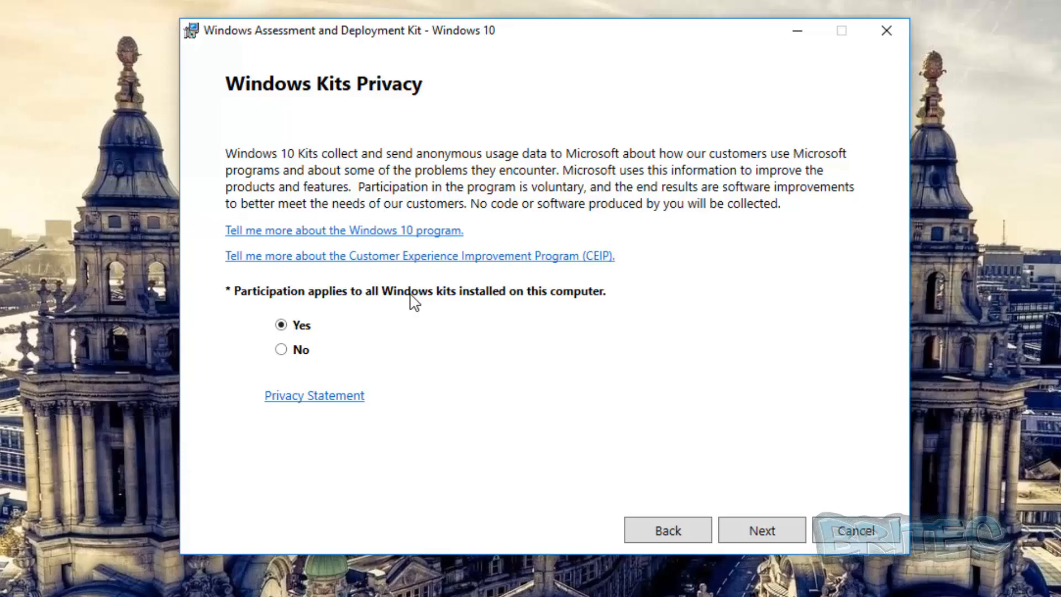
mouse_move(408, 336)
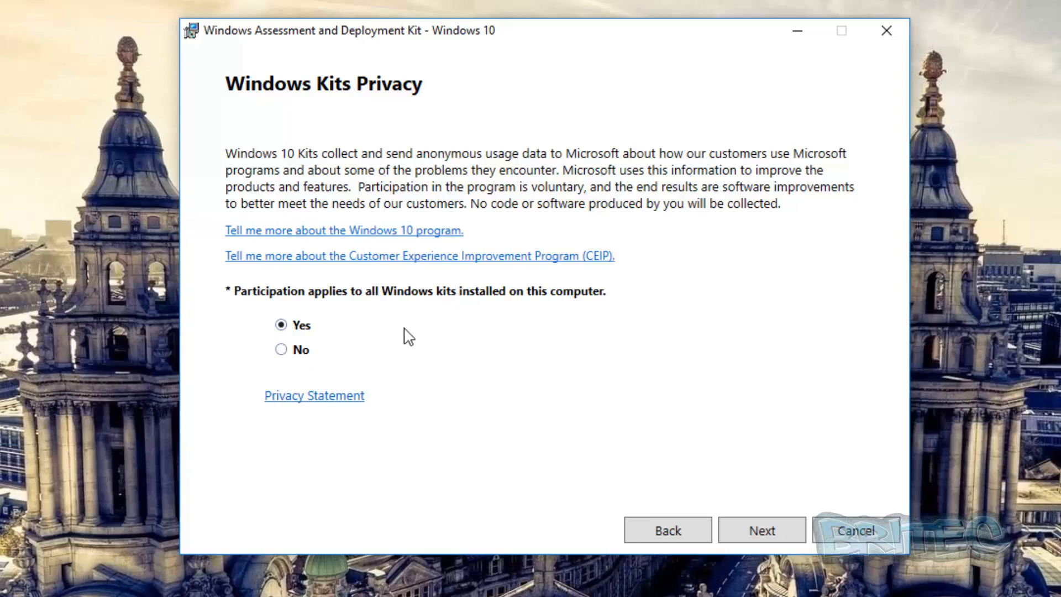
click(760, 529)
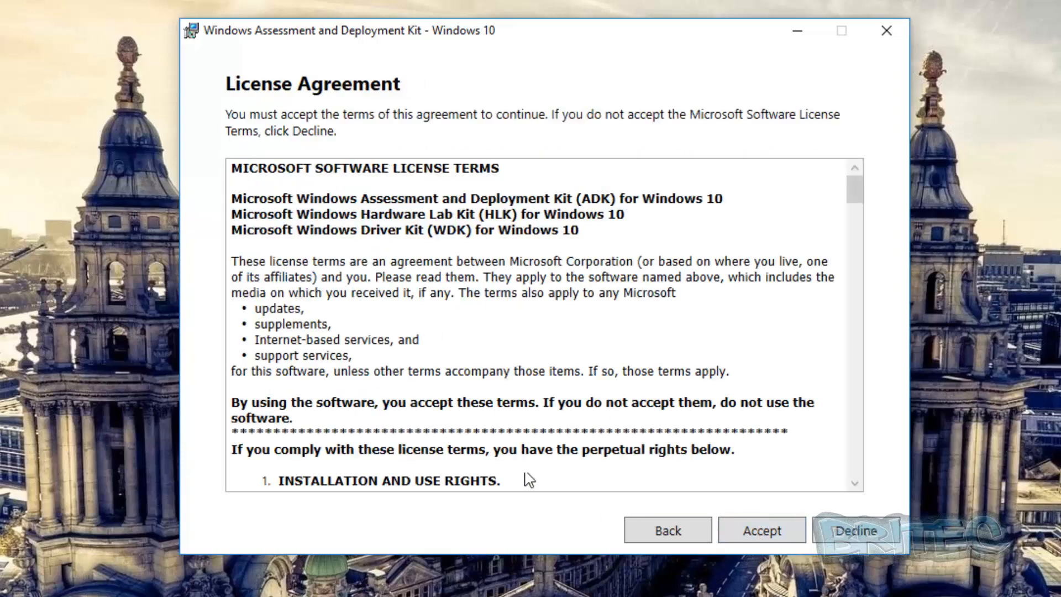
Step: Accept the license, install the default features including Deployment Tools and Windows PE, and approve UAC
click(760, 530)
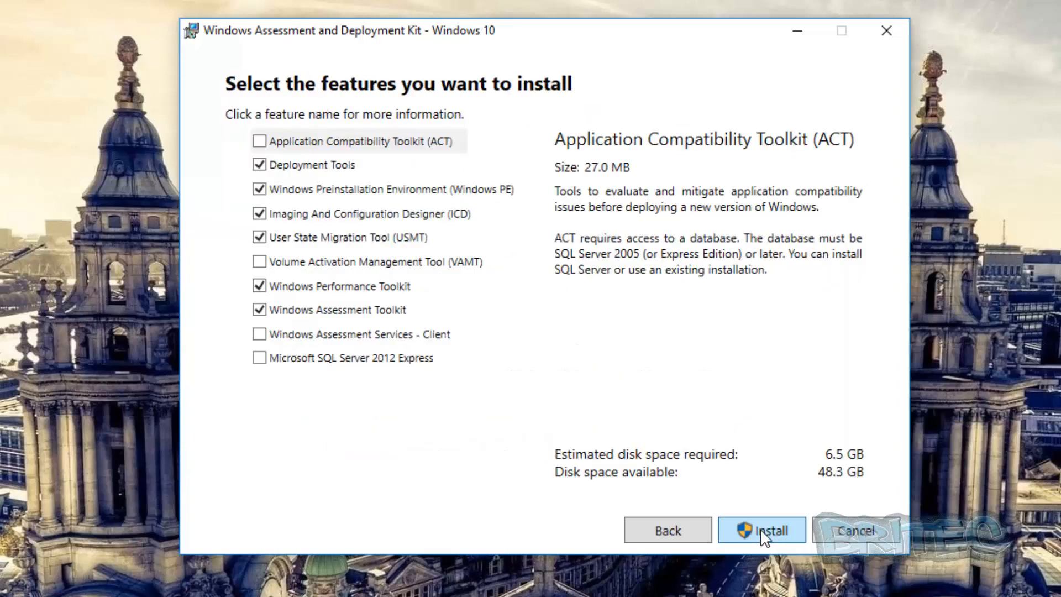
mouse_move(446, 367)
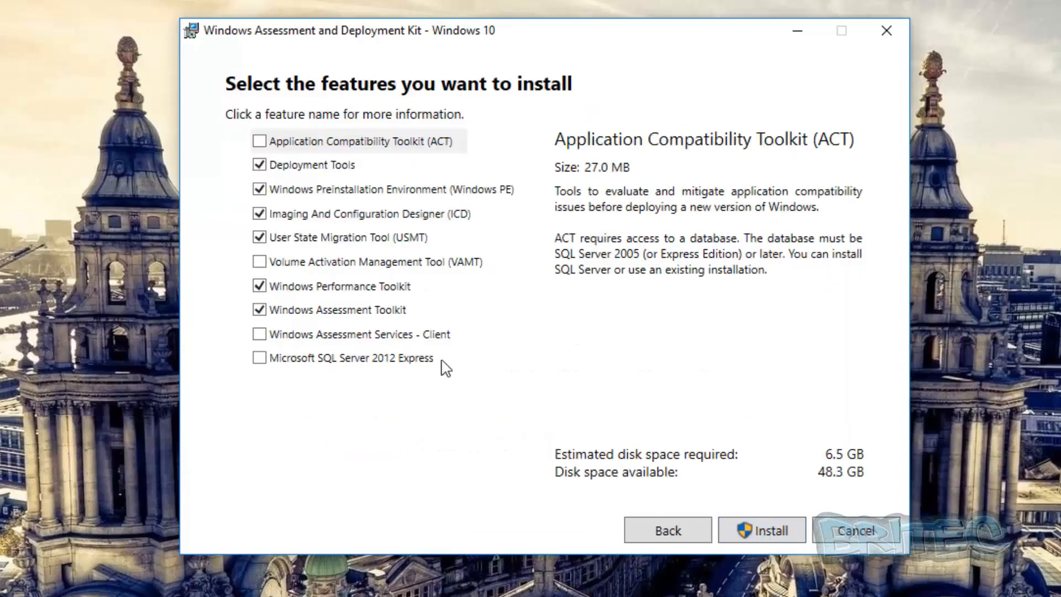
mouse_move(284, 177)
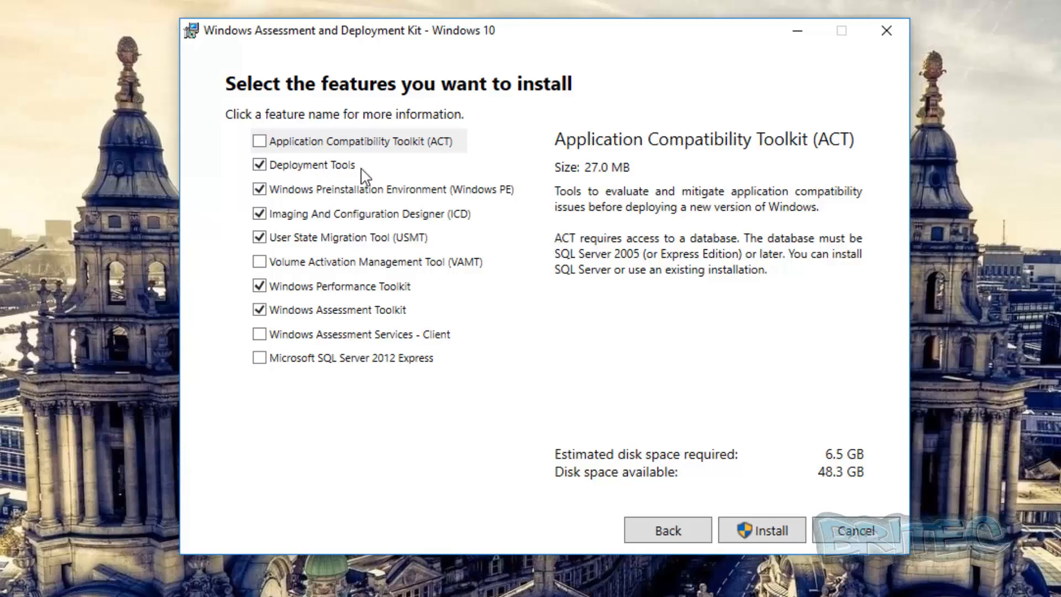
mouse_move(358, 365)
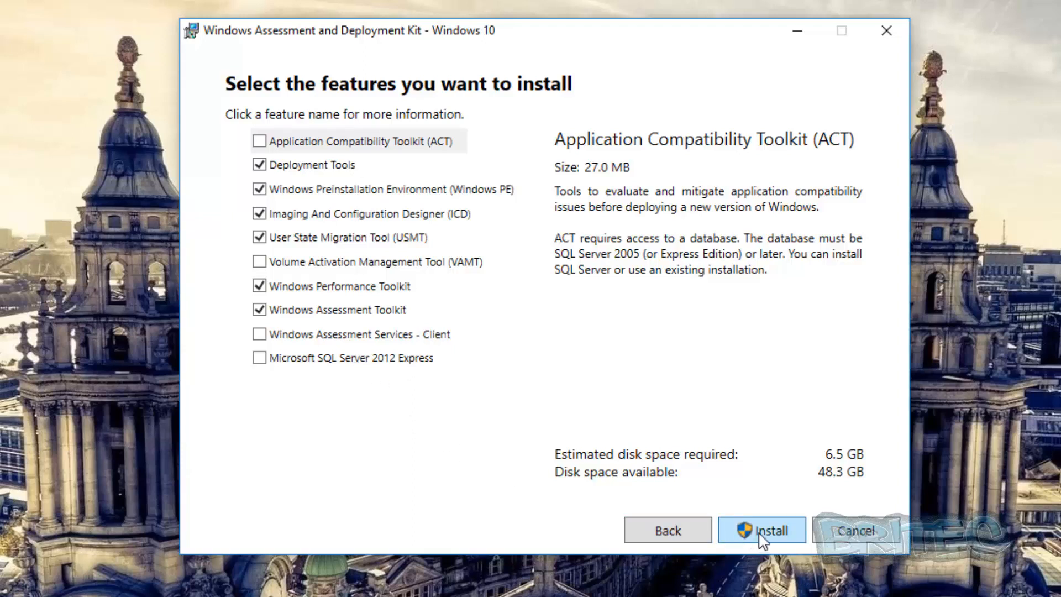
click(761, 530)
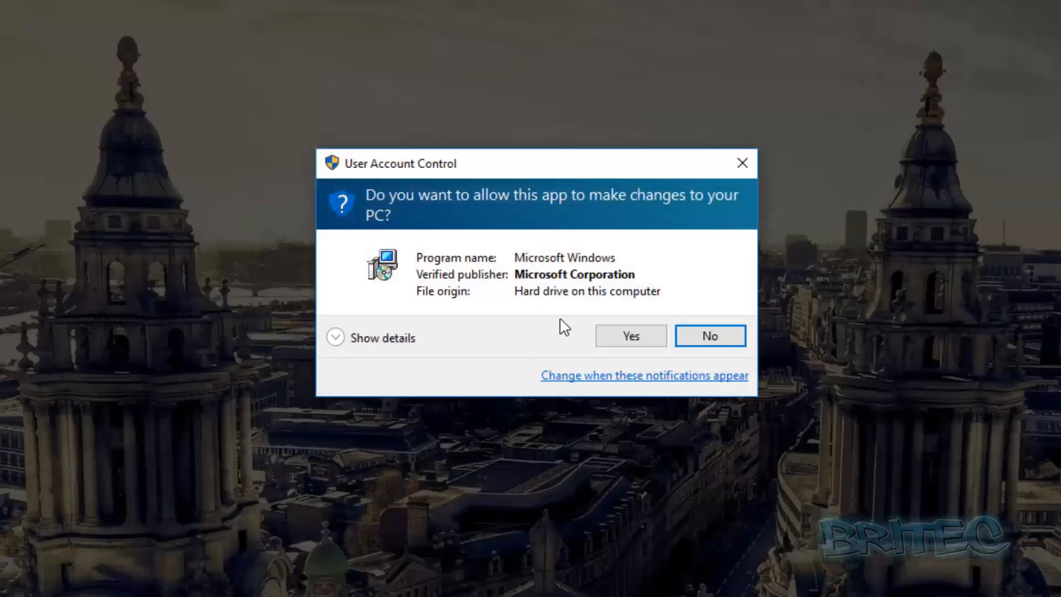
click(629, 335)
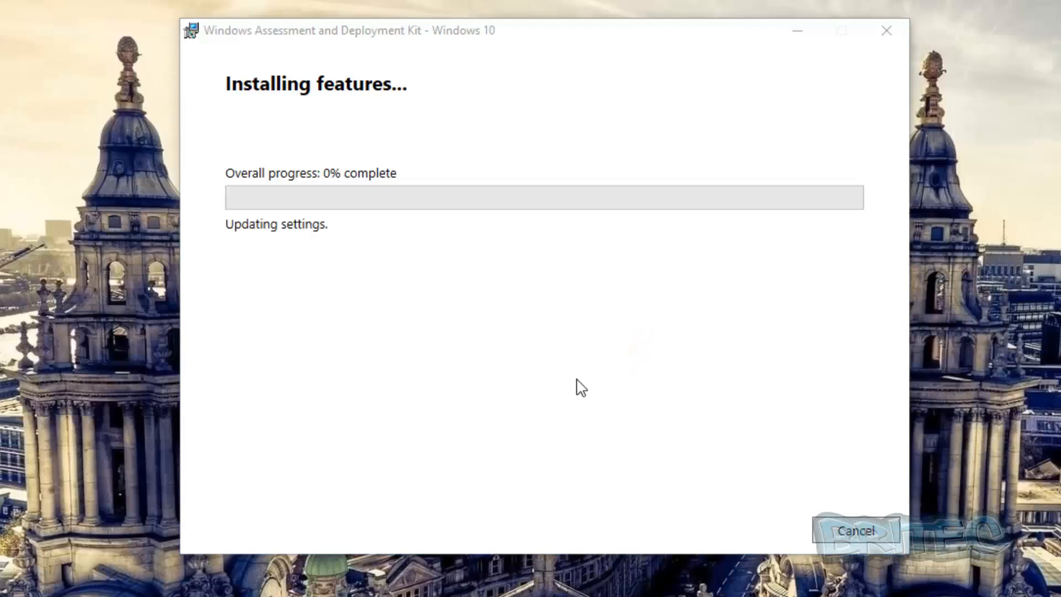
mouse_move(397, 362)
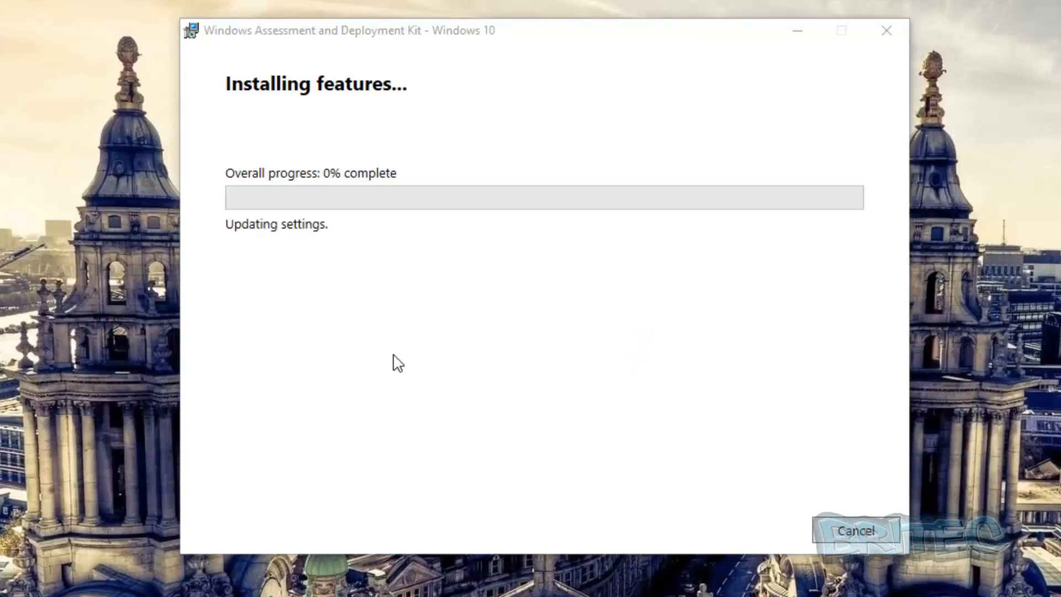
mouse_move(311, 320)
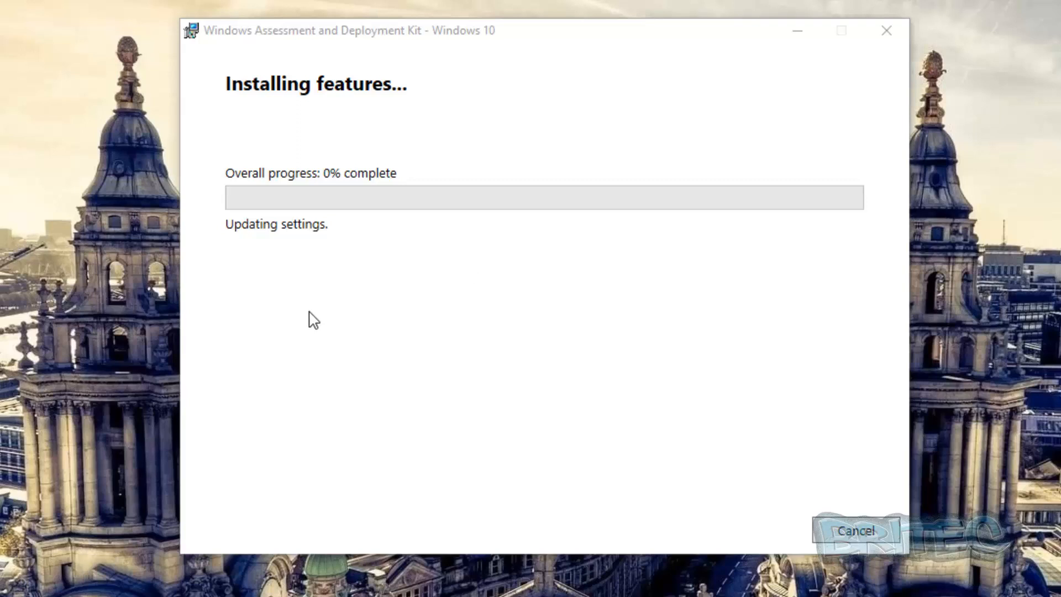
mouse_move(448, 447)
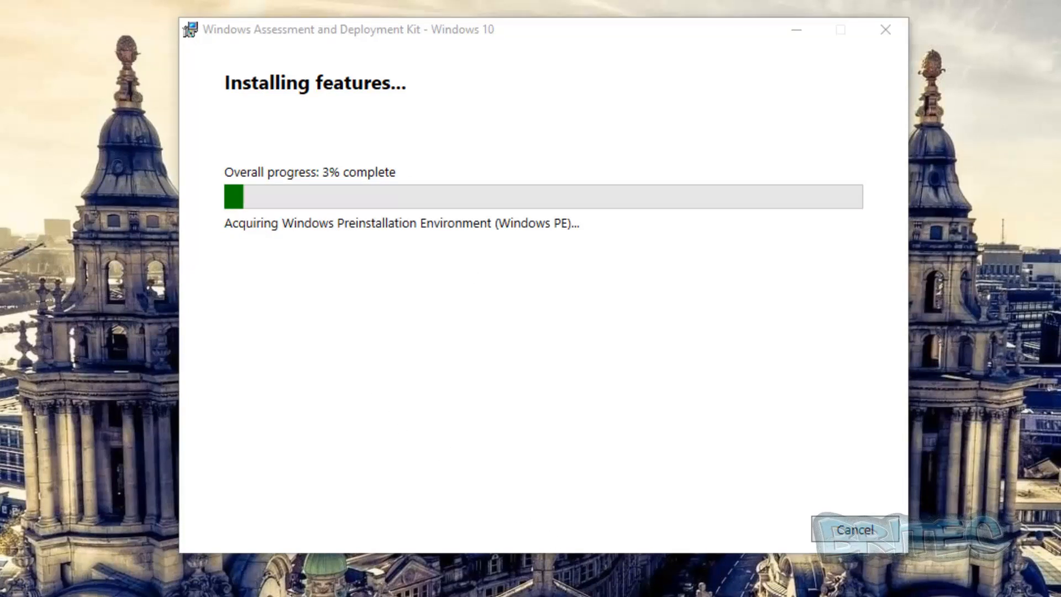
mouse_move(357, 242)
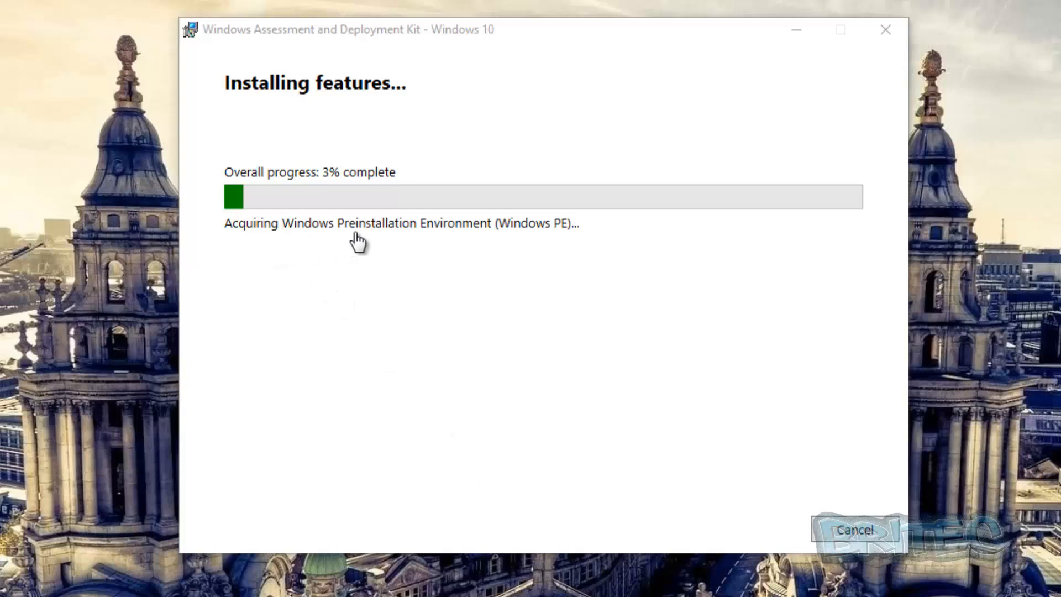
mouse_move(460, 301)
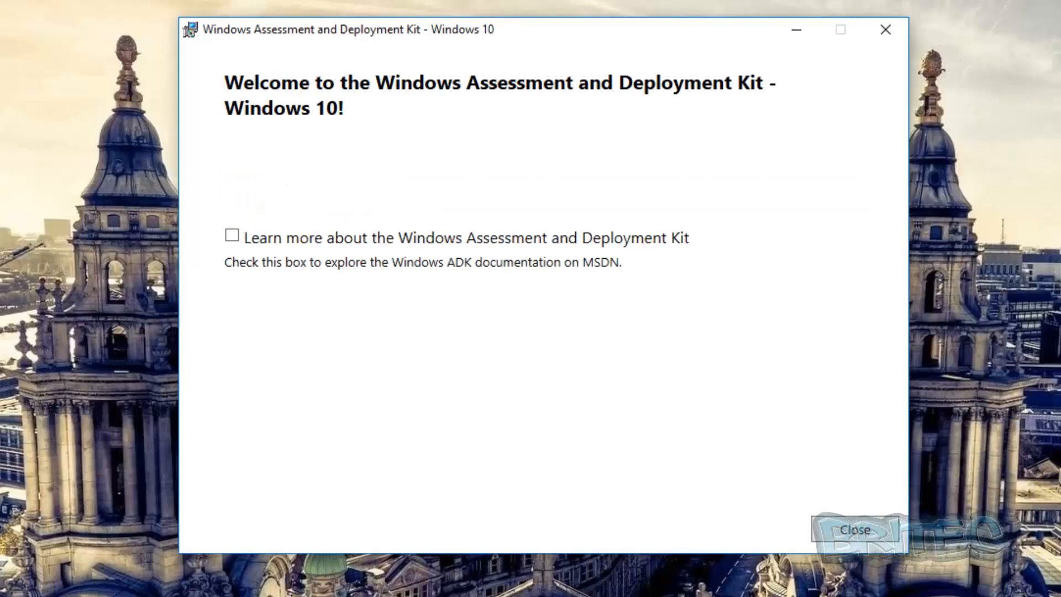
mouse_move(617, 517)
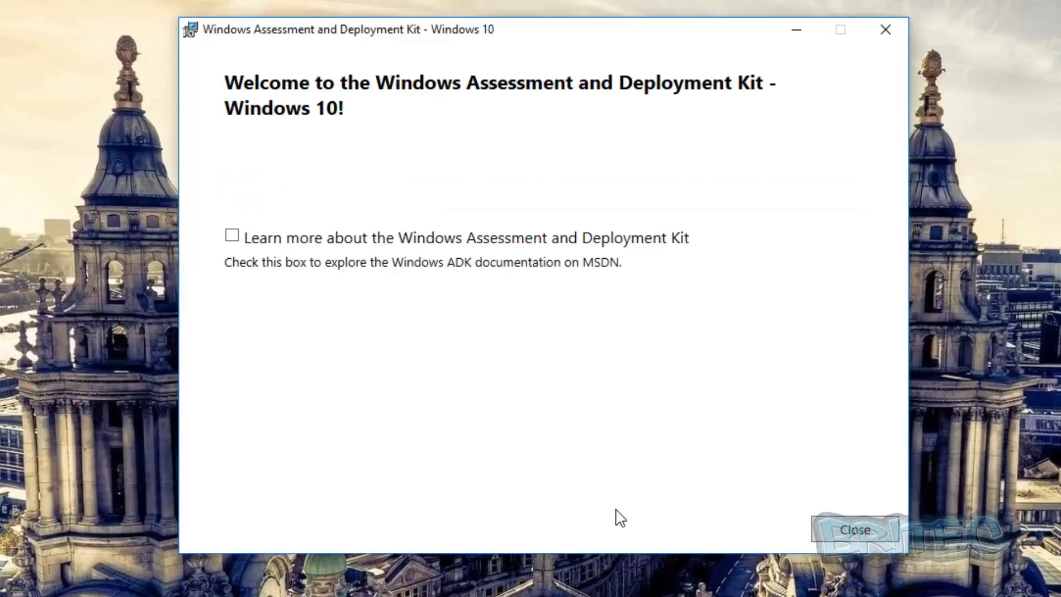
mouse_move(855, 530)
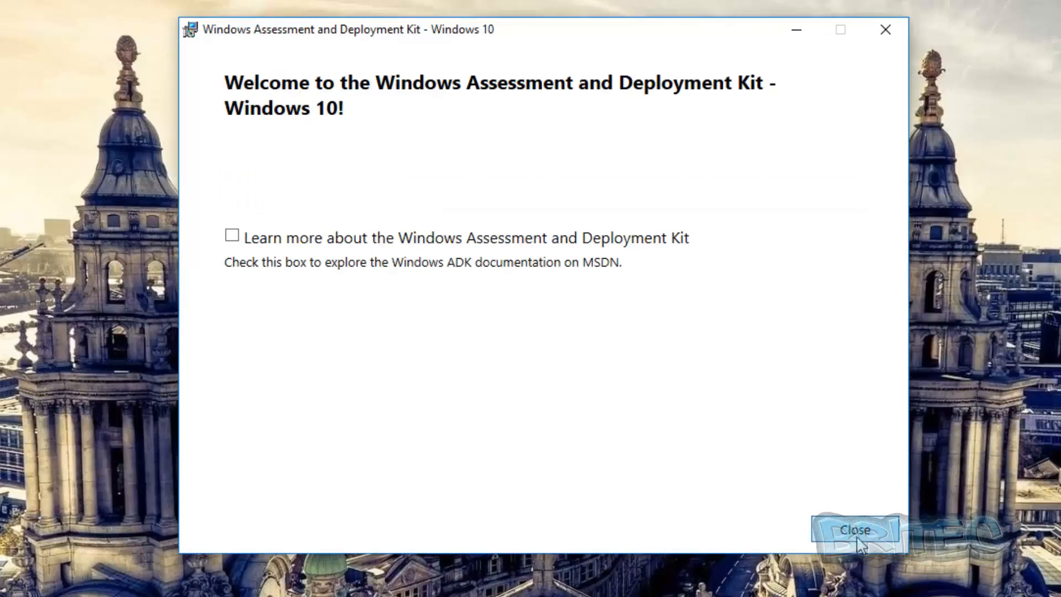
Step: Close the installer and run Deployment and Imaging Tools Environment as administrator from Recently added
click(853, 530)
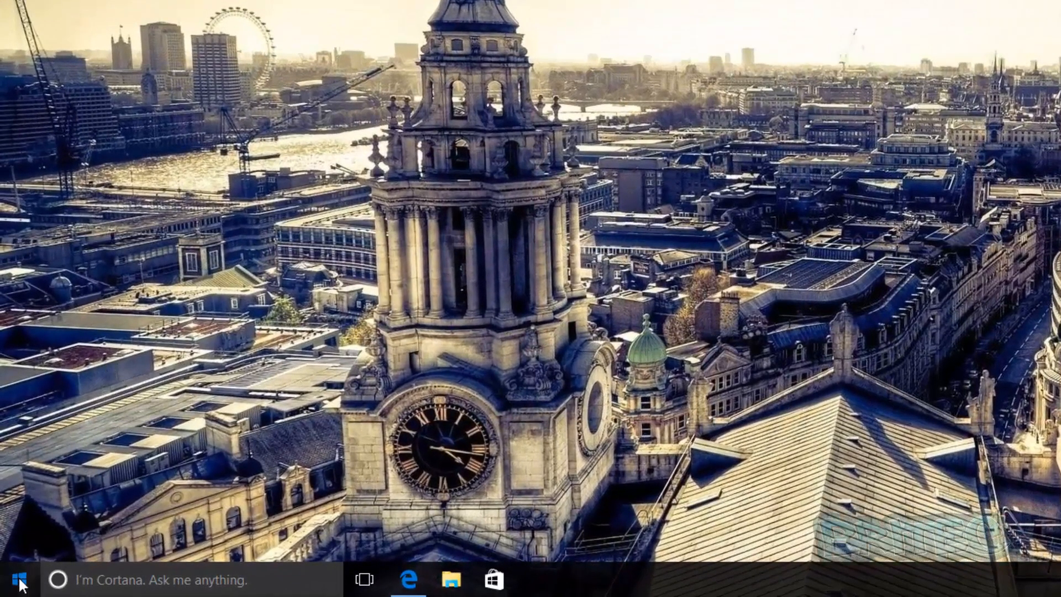
click(18, 579)
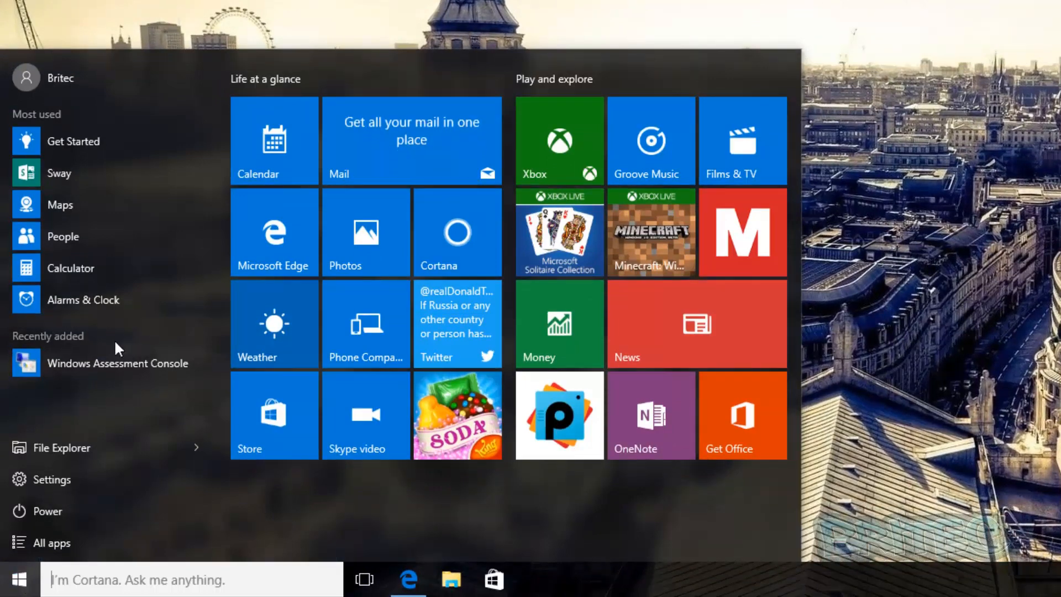
click(51, 541)
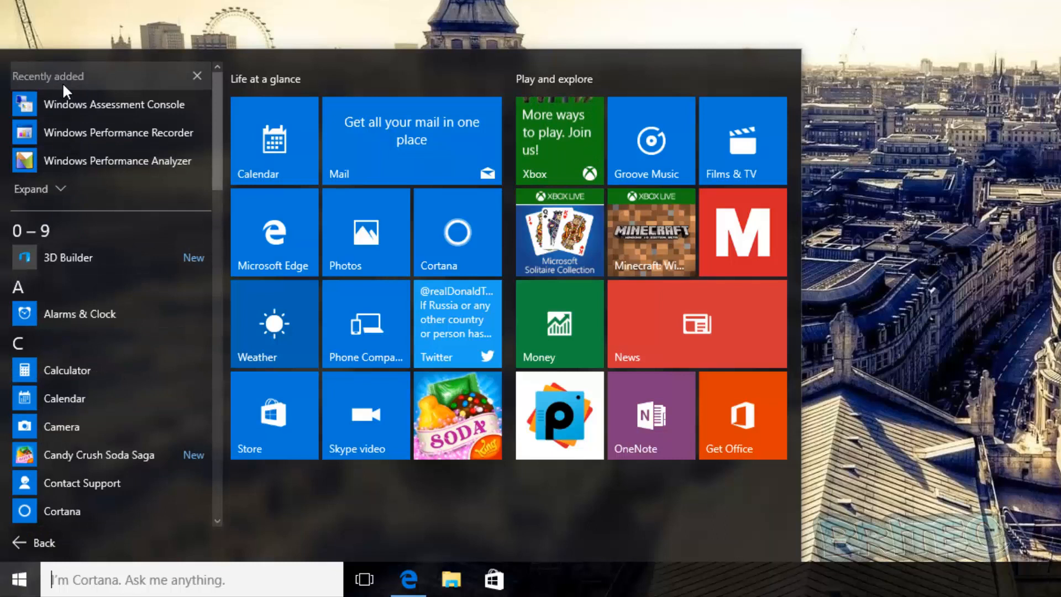
click(31, 189)
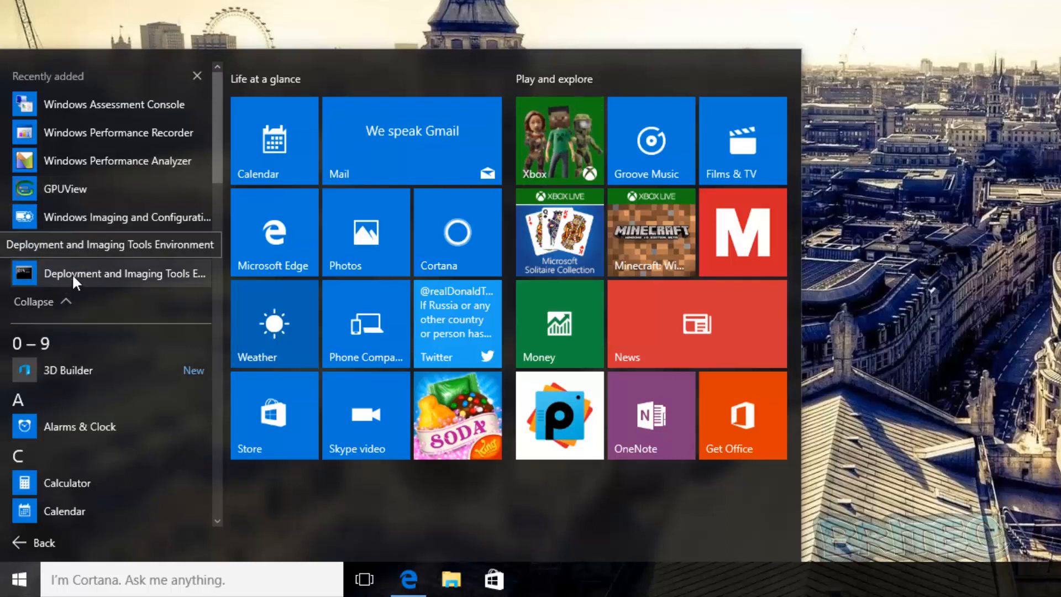
right_click(124, 274)
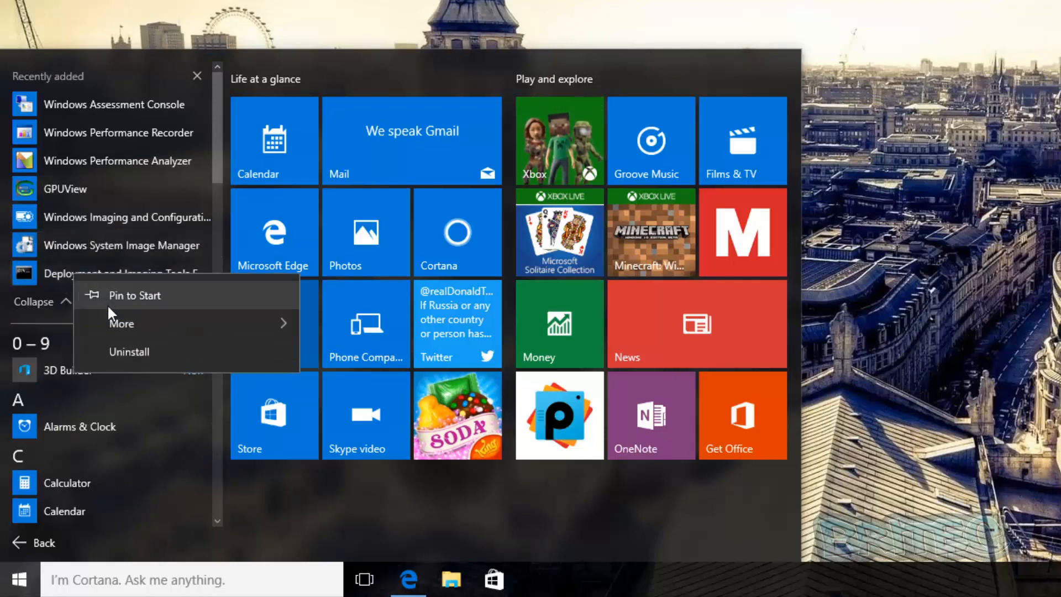
click(122, 324)
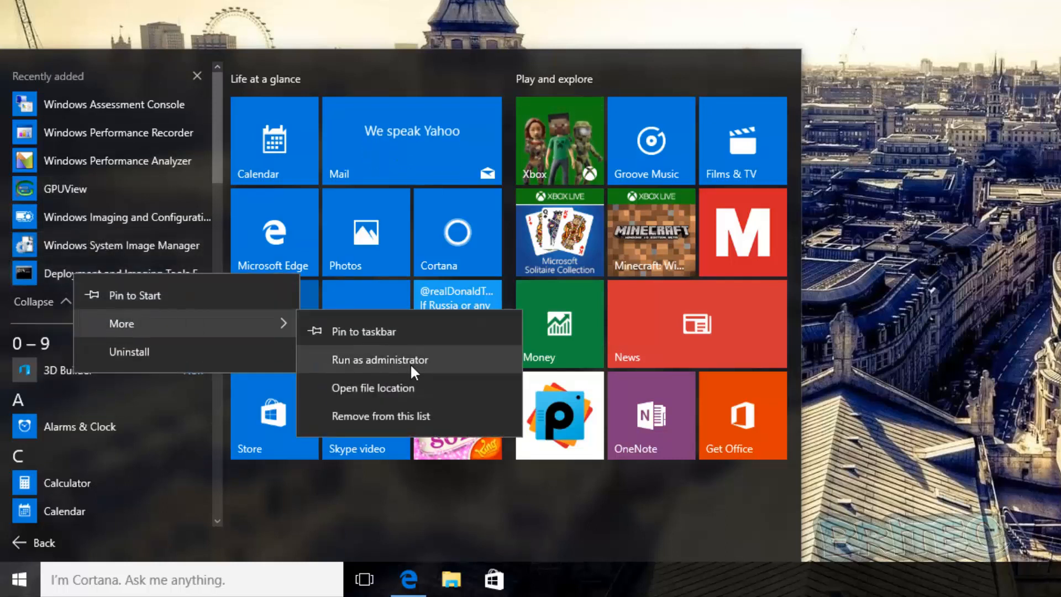
click(380, 359)
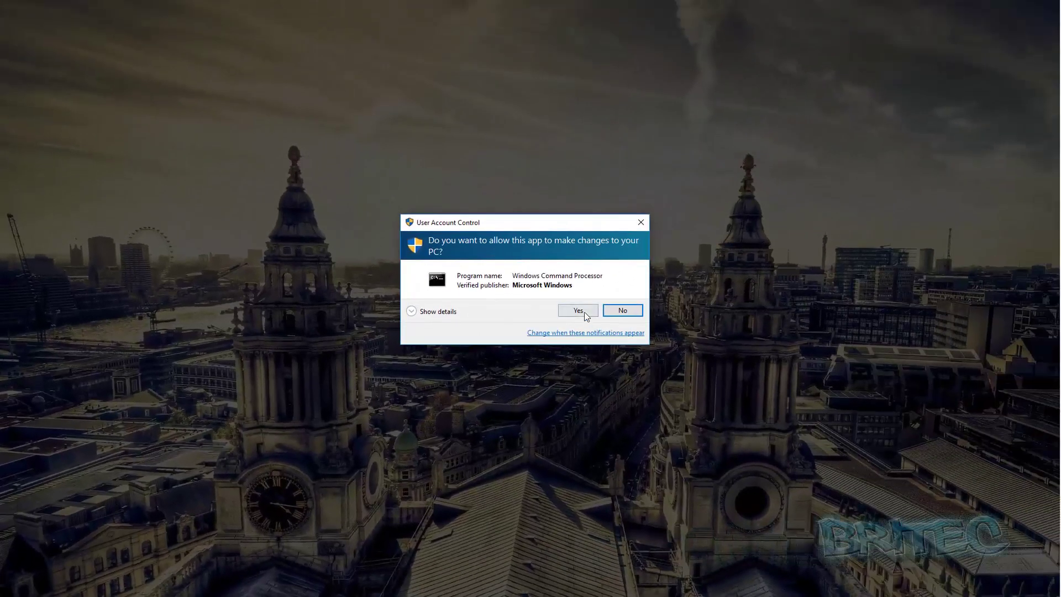
Step: Approve the elevation prompt and enter 'copype amd64 c:\WinPEx64' at the prompt without running it
click(576, 310)
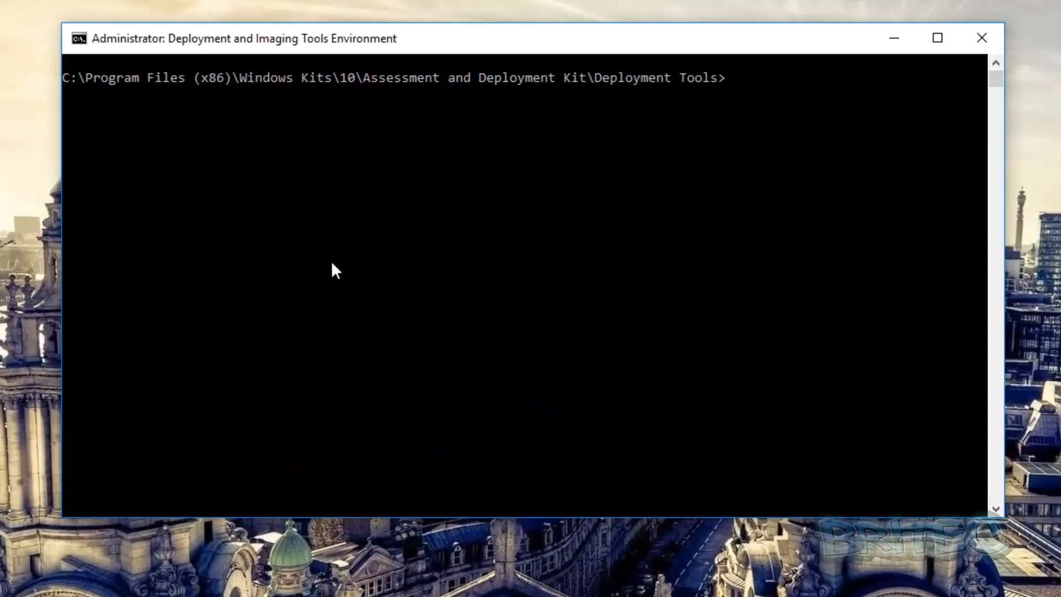
mouse_move(756, 103)
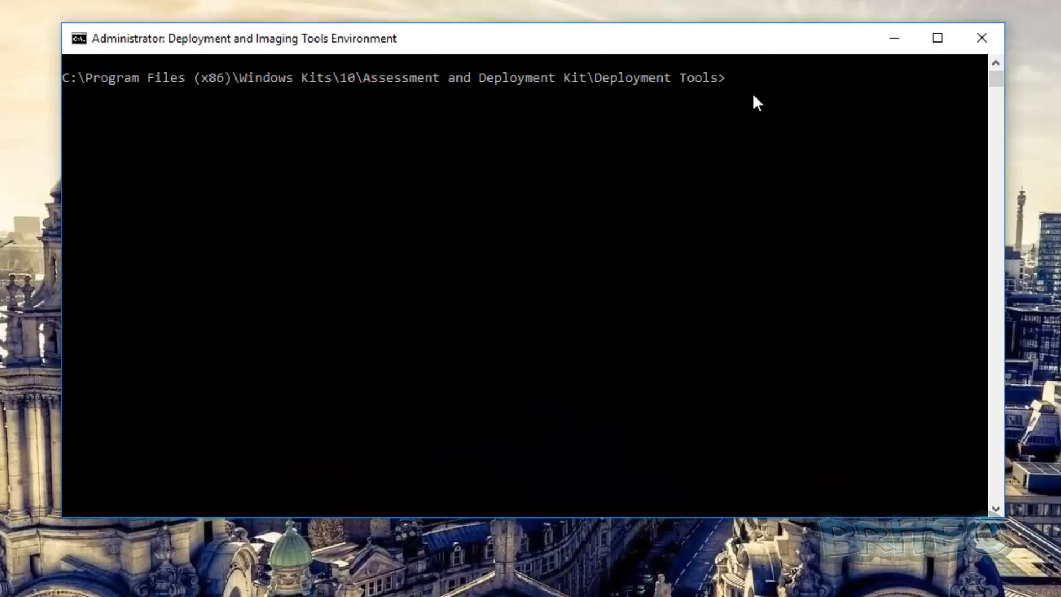
mouse_move(668, 232)
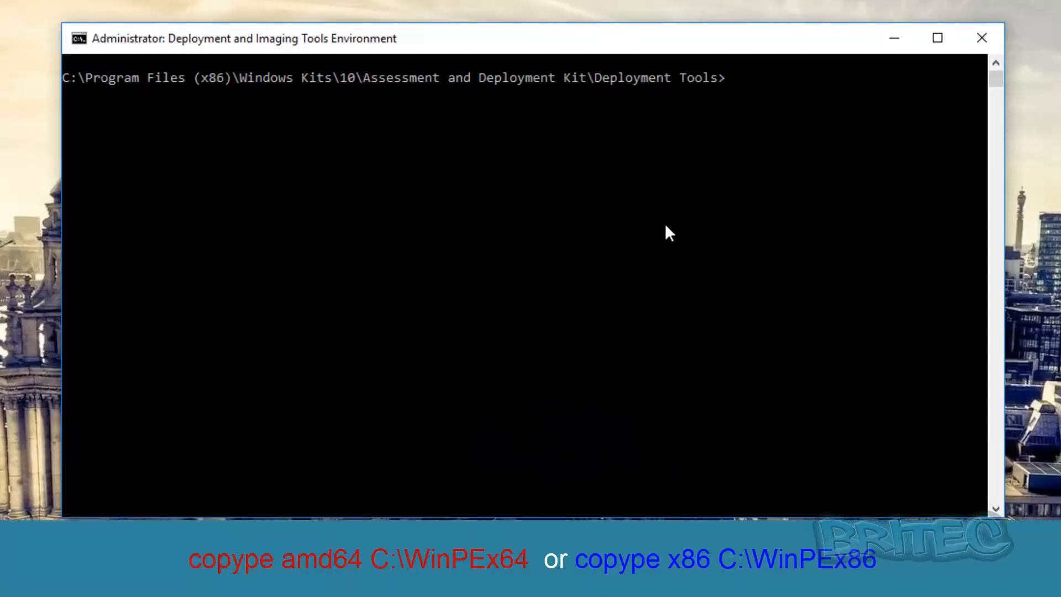
text(co)
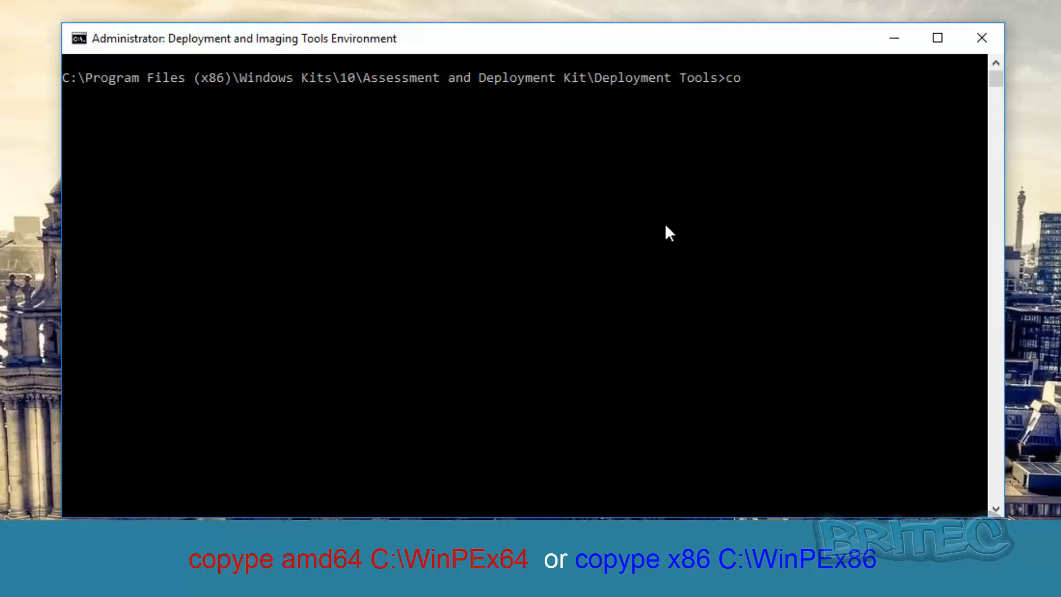
text(pype)
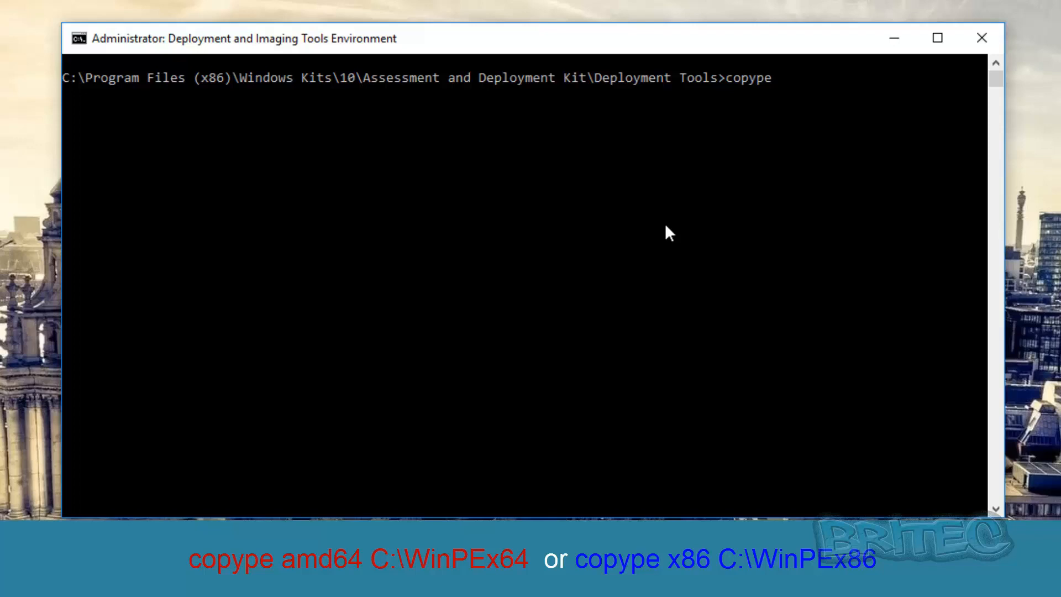
text(amd)
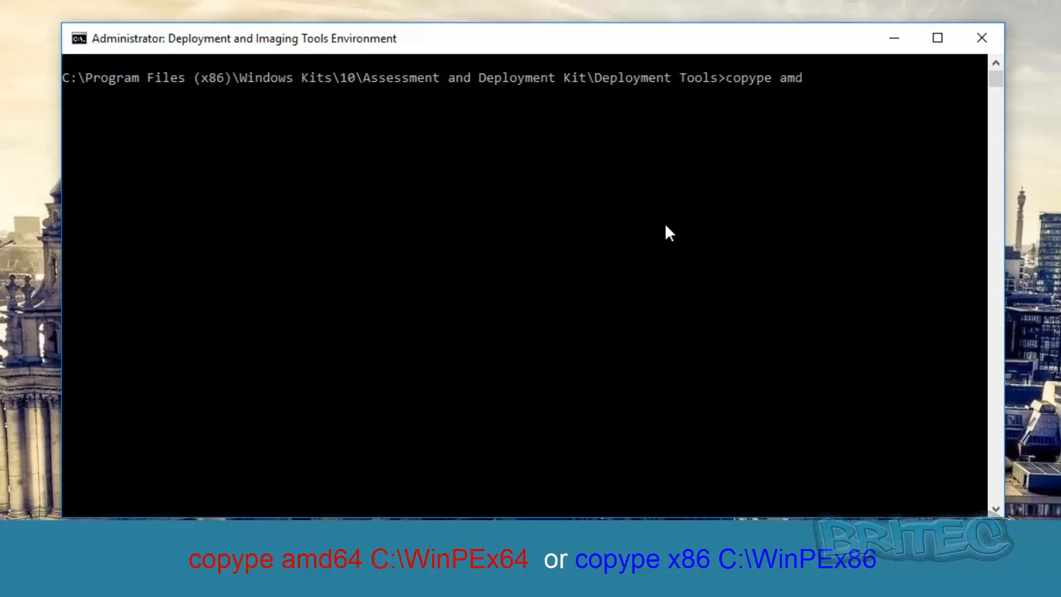
text(64)
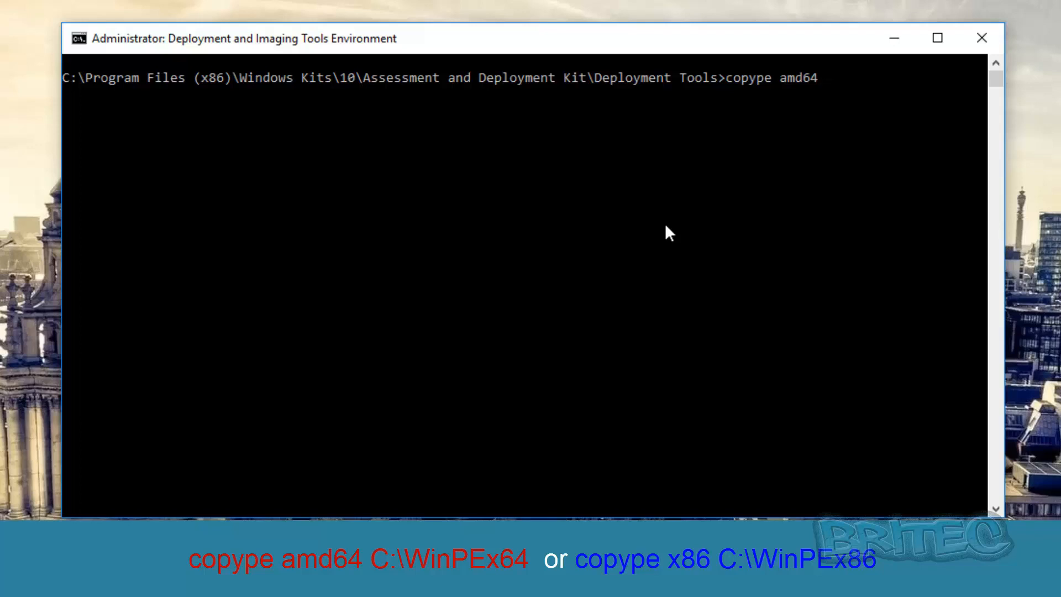
text(c:)
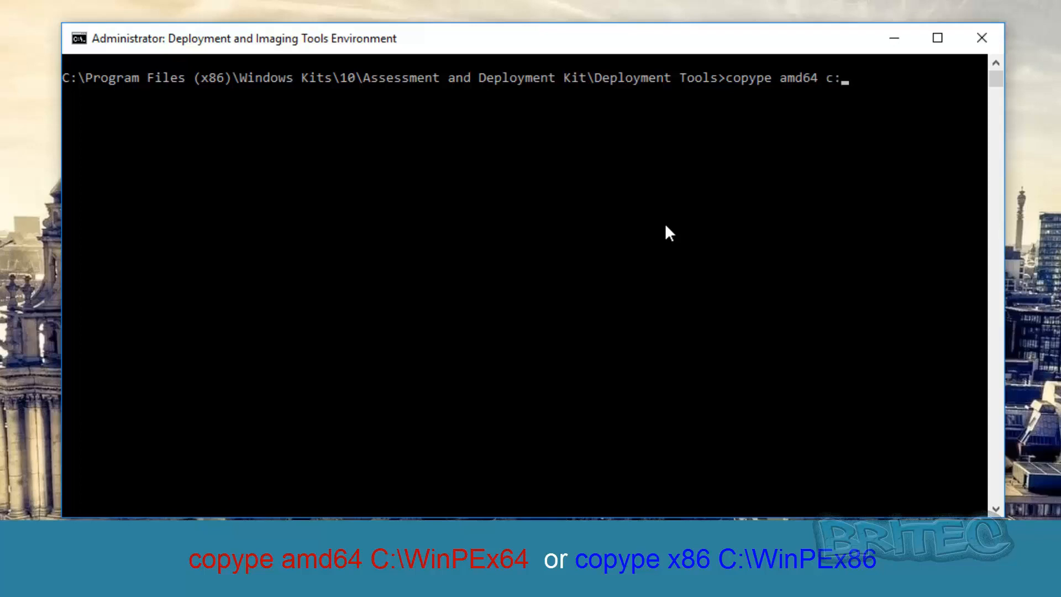
text(\)
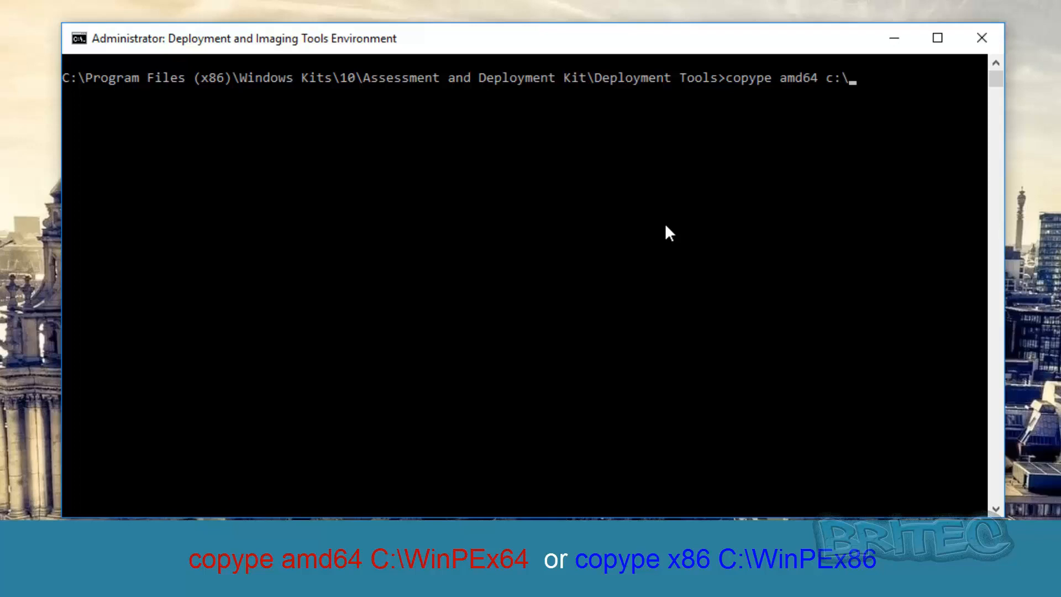
text(Wi)
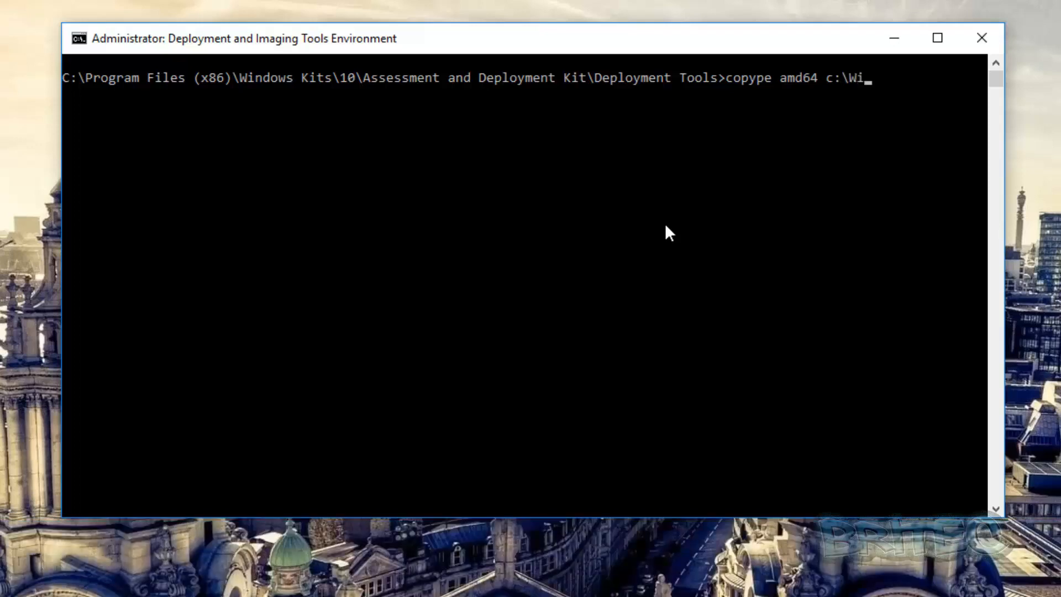
text(nP)
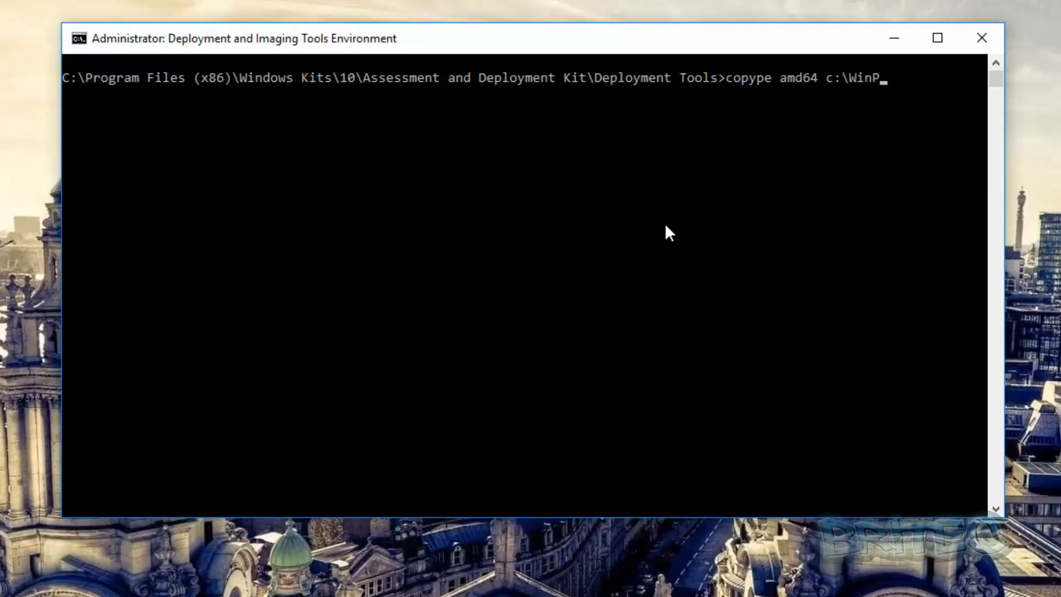
text(E)
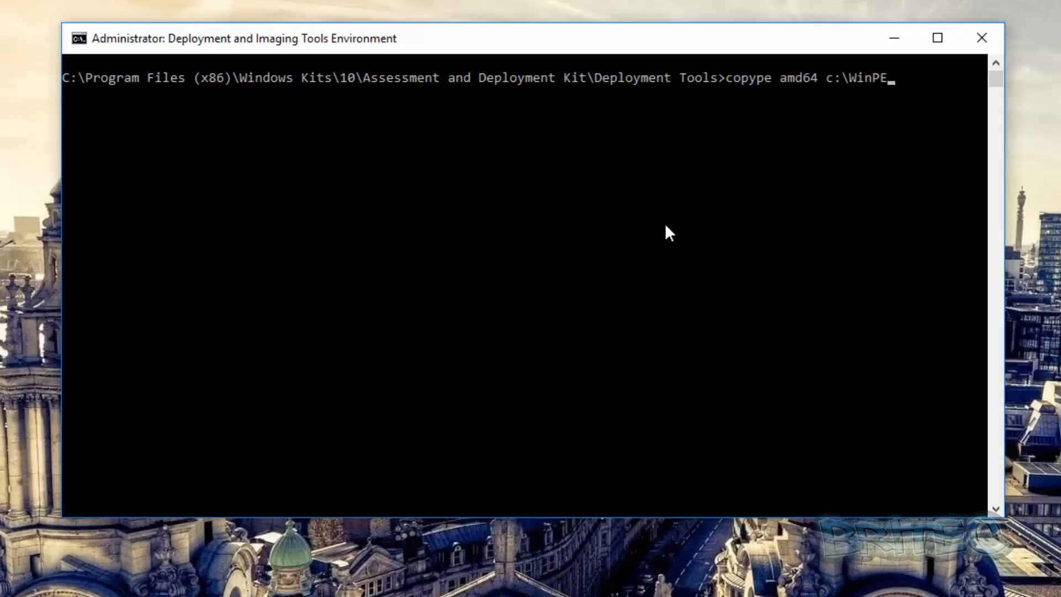
text(x64)
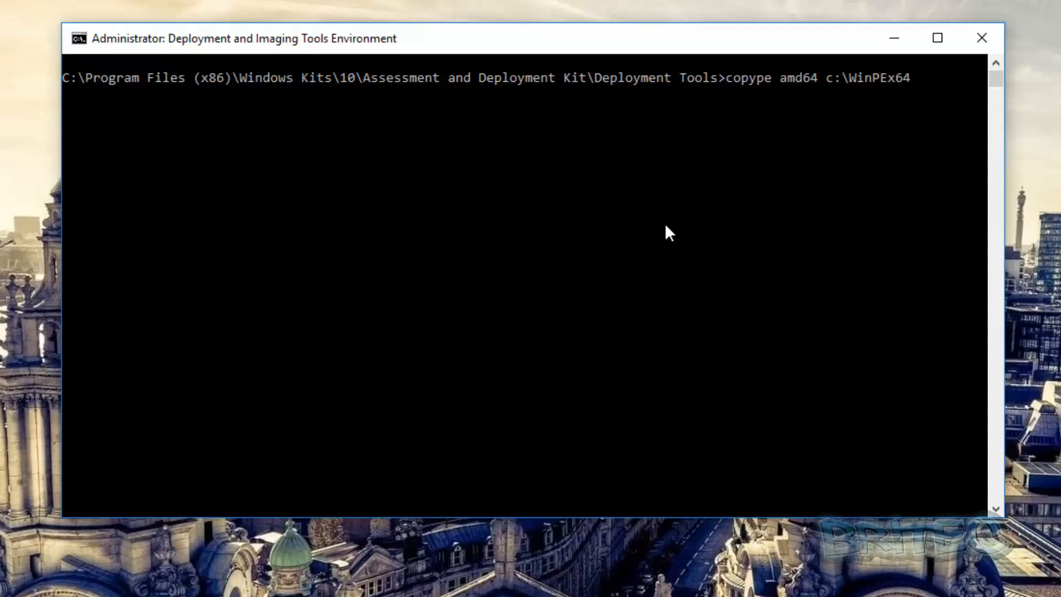
Step: Run copype amd64 c:\WinPEx64, copying 157 WinPE files and reporting Success
key(Return)
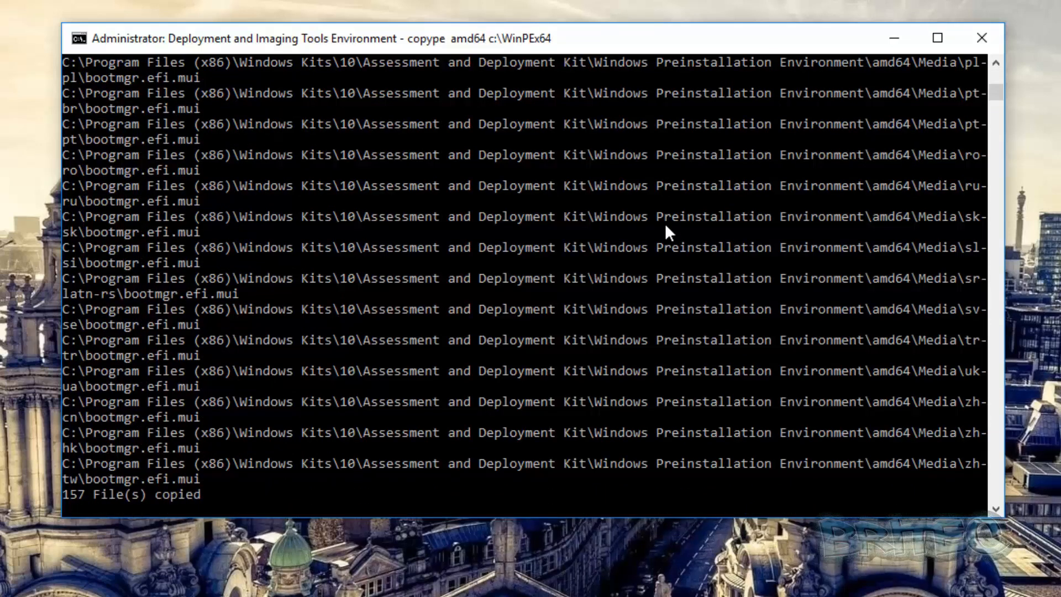
key(Return)
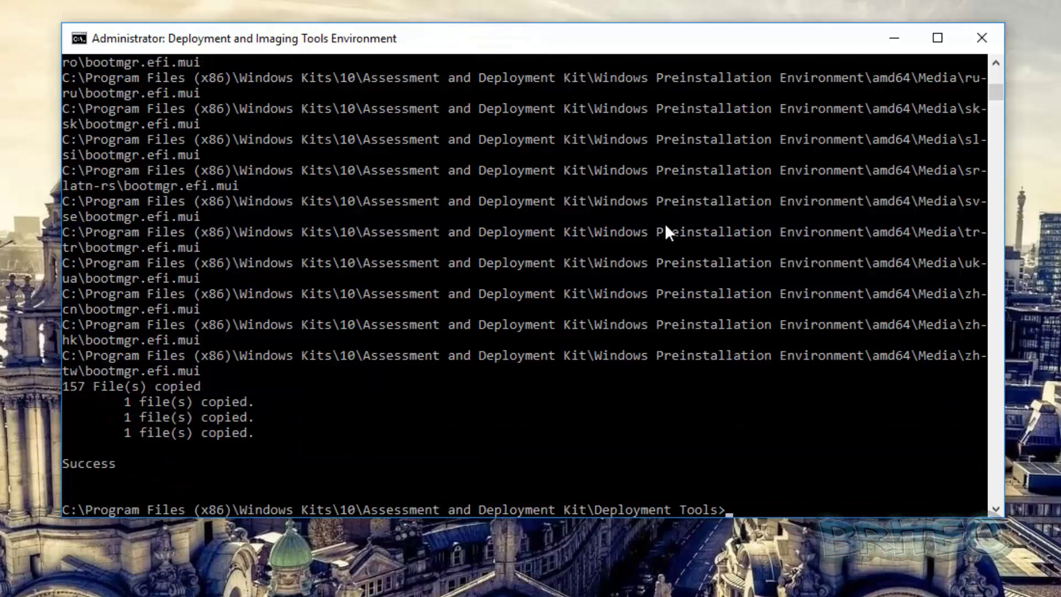
mouse_move(134, 437)
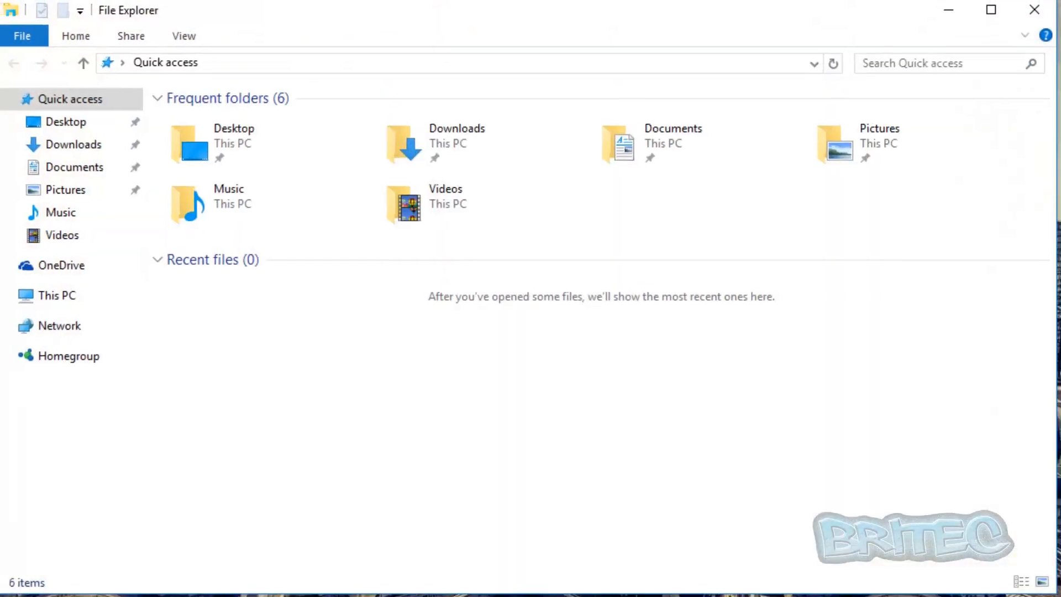
Step: Browse Local Disk (C:) and open WinPEx64, showing fwfiles, media and mount
click(57, 295)
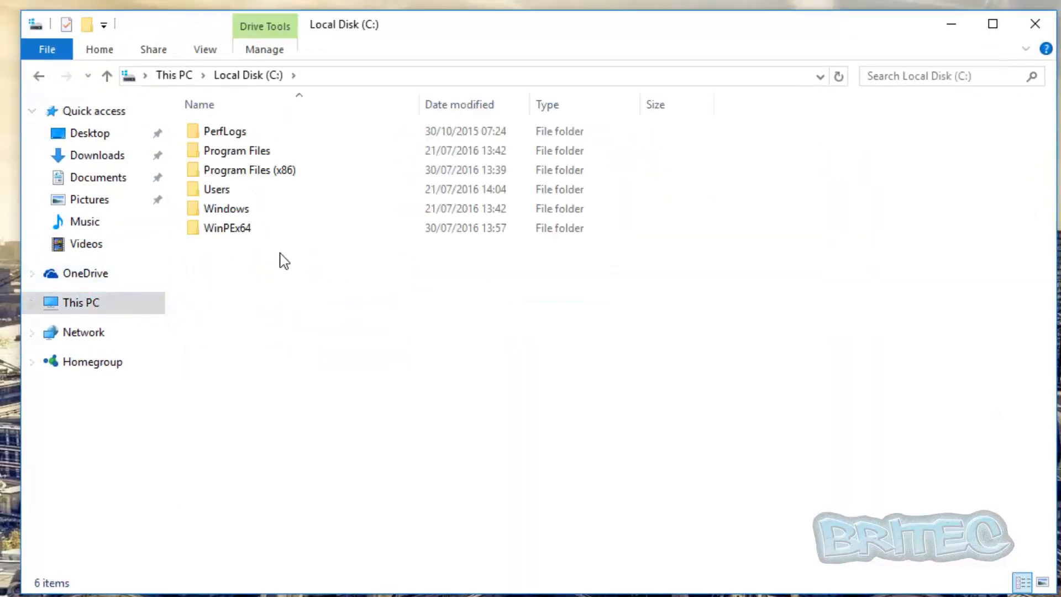
mouse_move(230, 228)
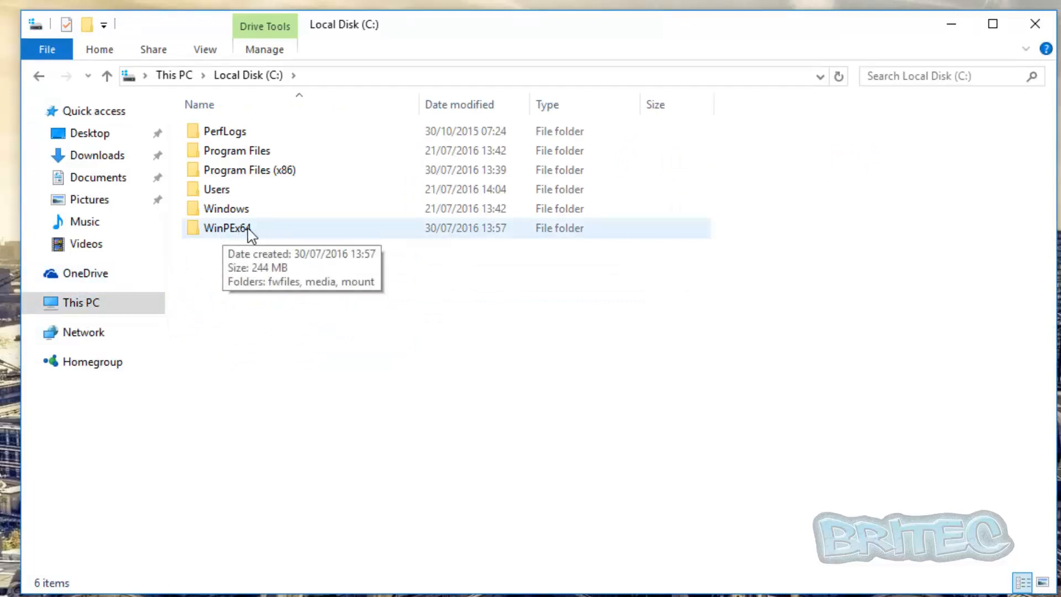
double_click(228, 227)
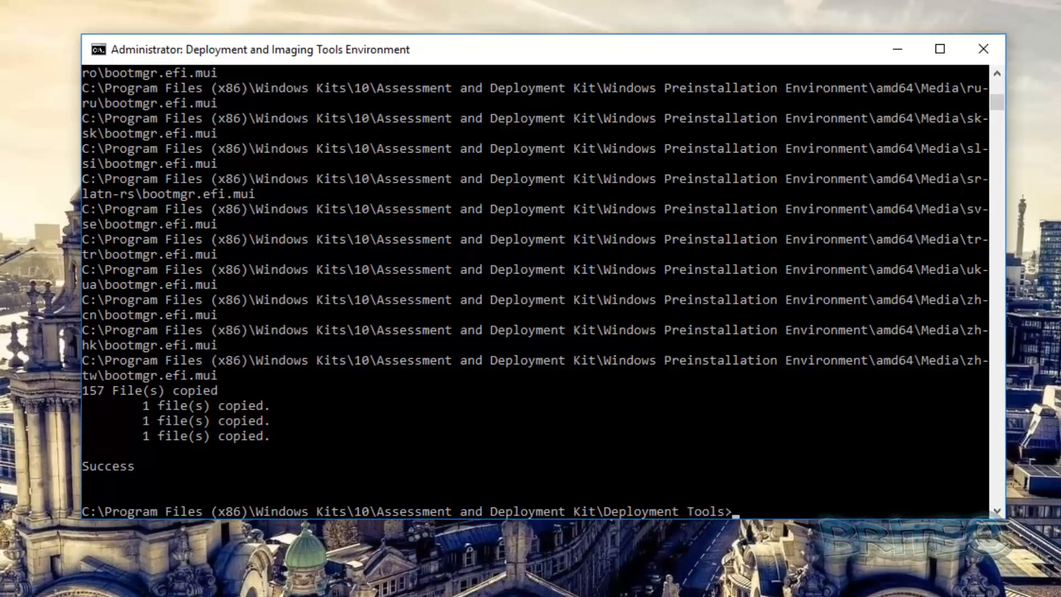
Step: Enter 'MakeWinPEMedia /ISO C:\WinPEx64 C:\WinPEx64\WinPE10.iso' at the tools prompt
text(MakeWin)
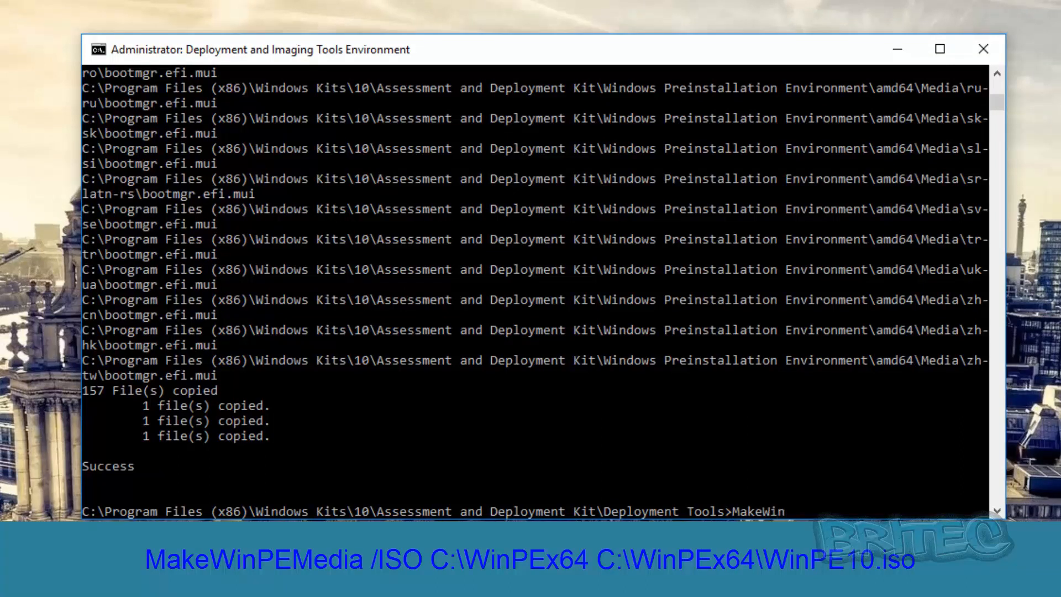
text(P)
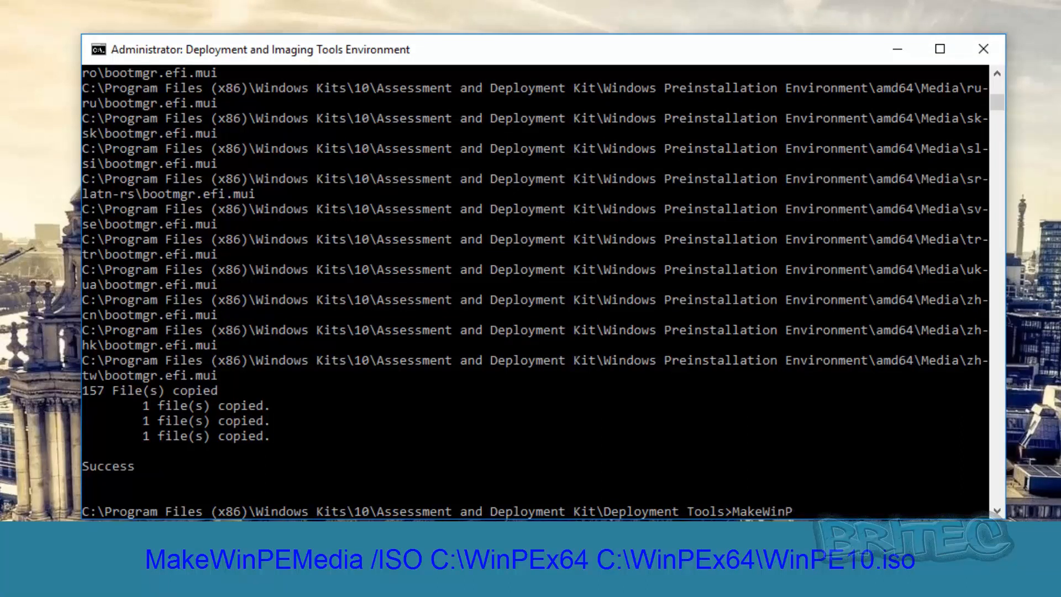
text(E)
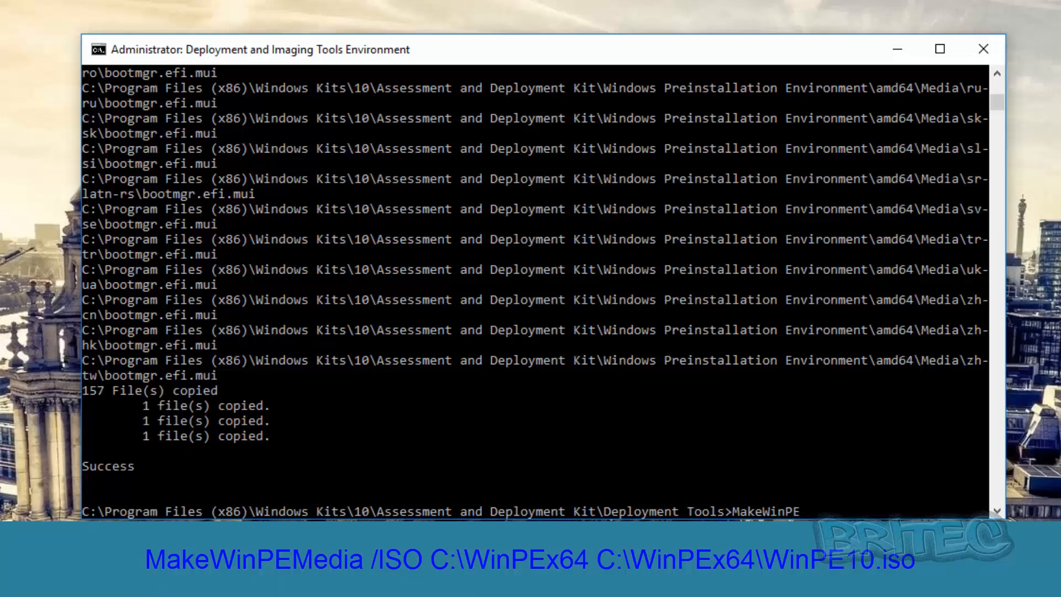
text(Media)
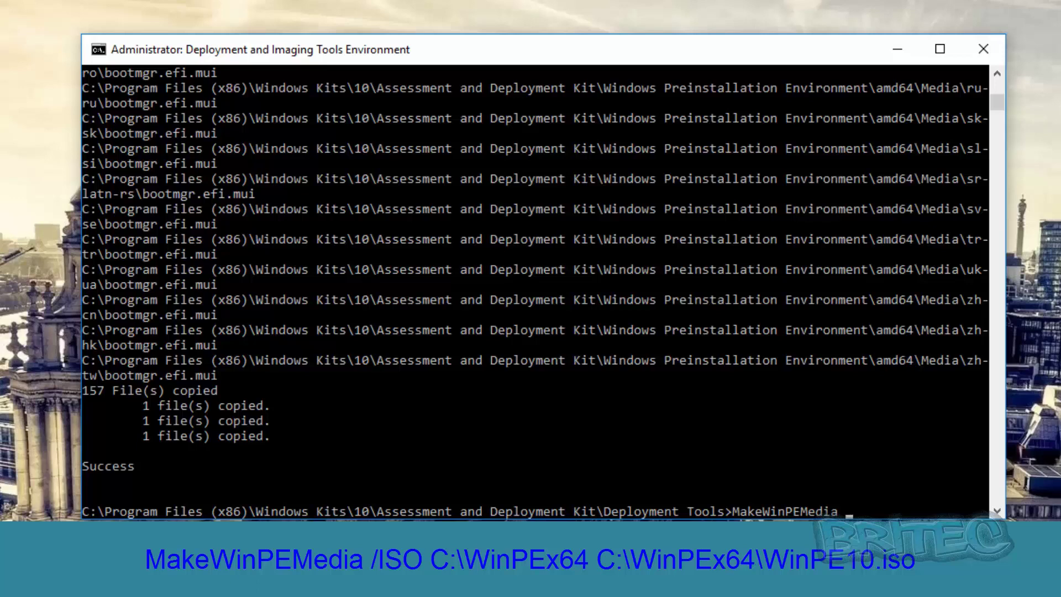
text(/)
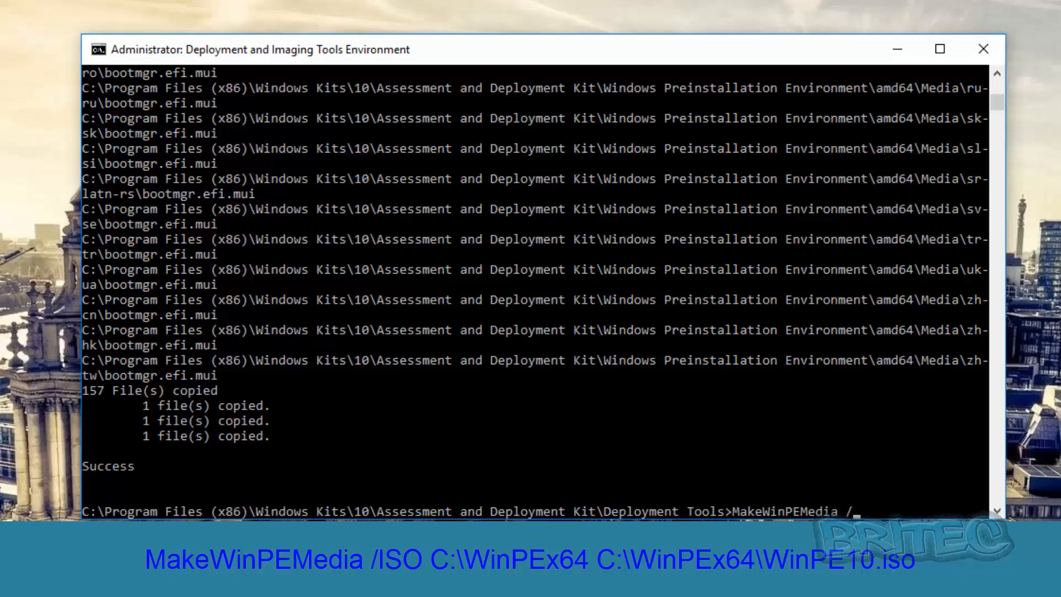
text(ISO)
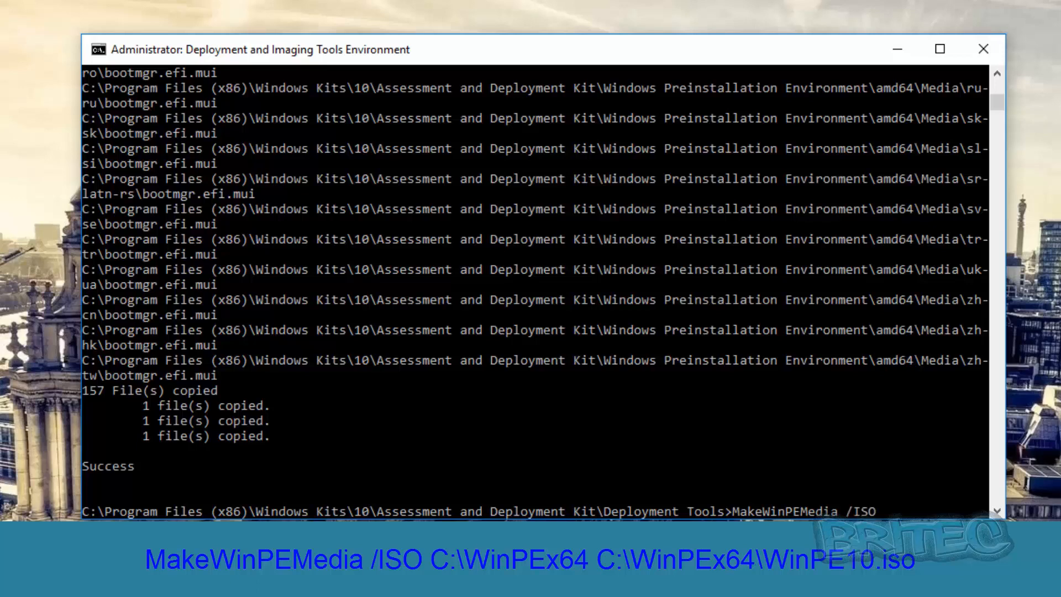
text(c:)
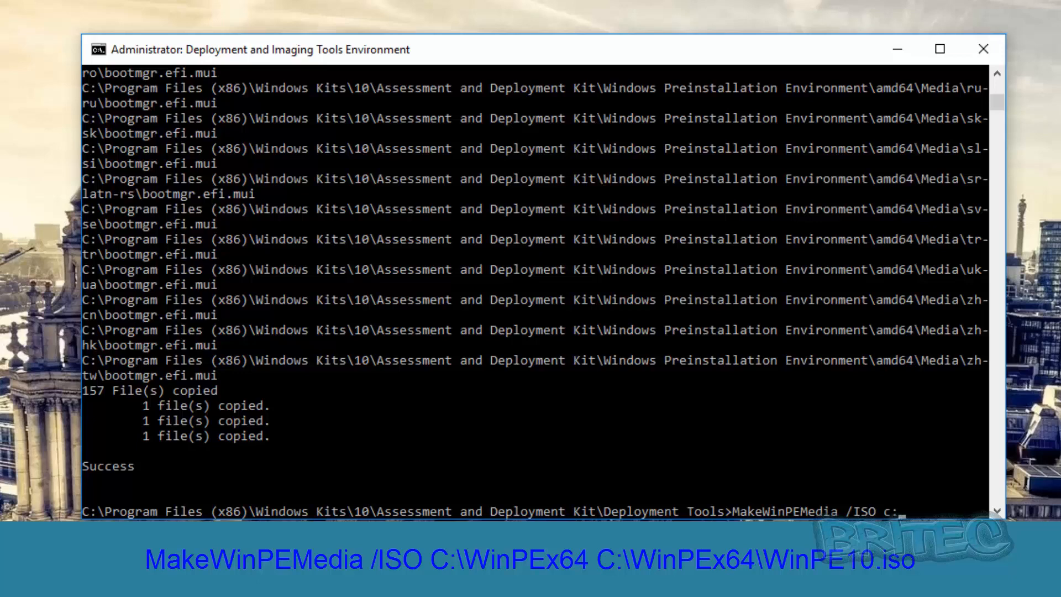
text(\W)
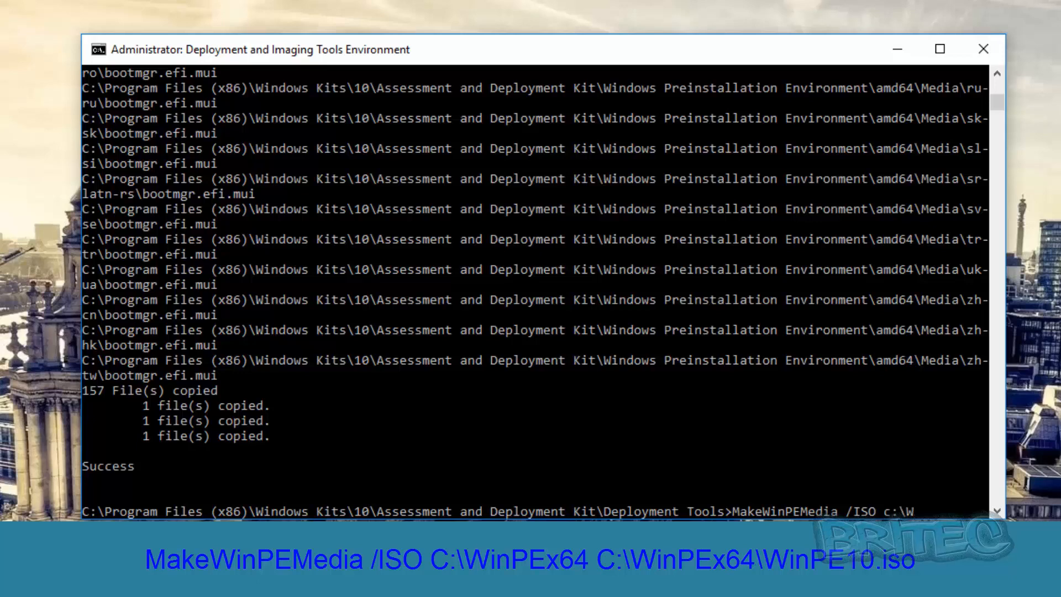
text(inPEx64 c:)
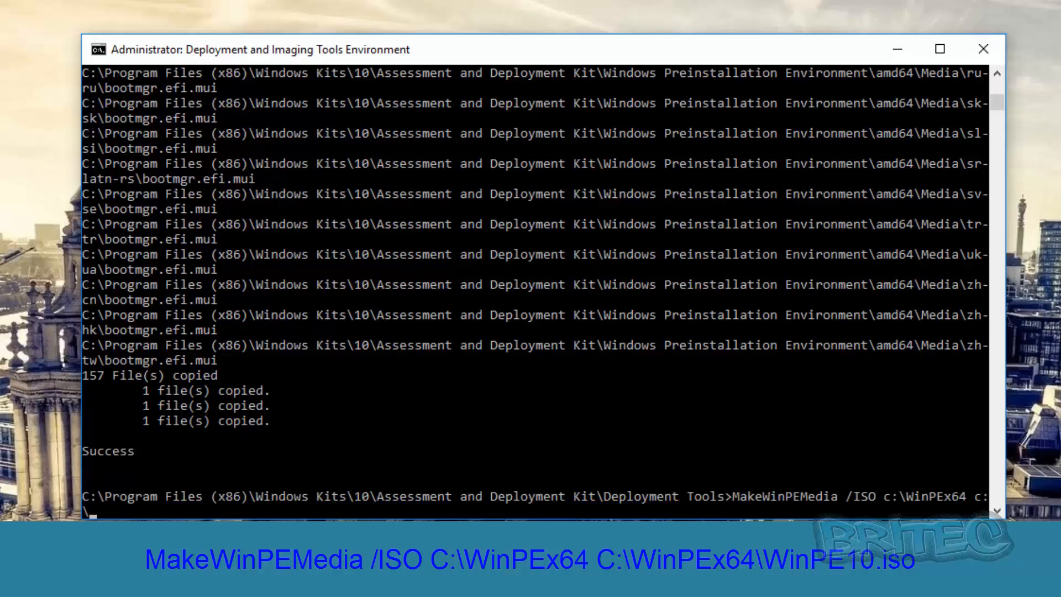
text(\W)
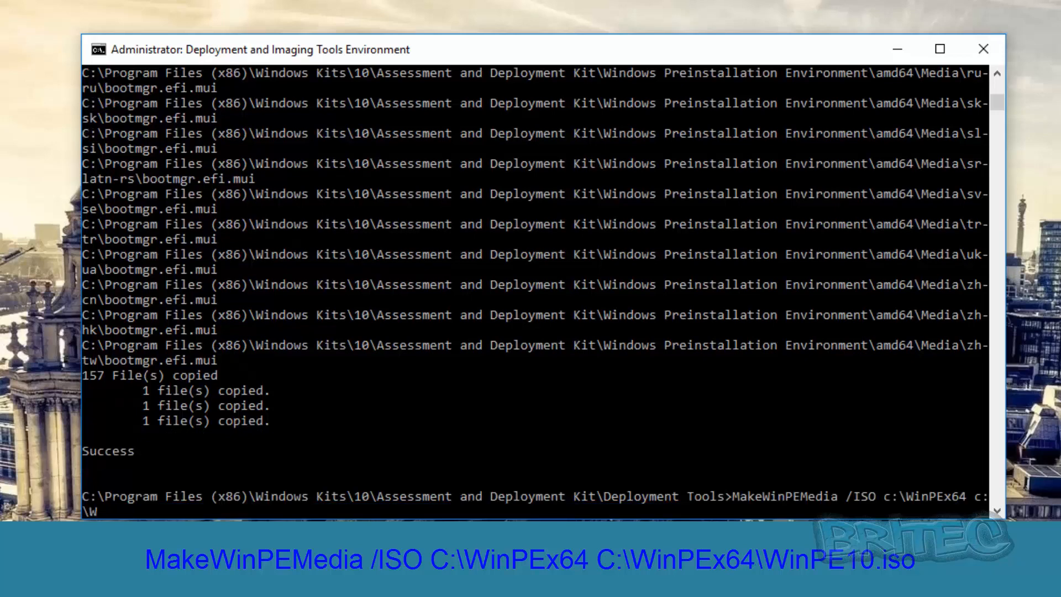
text(inPE)
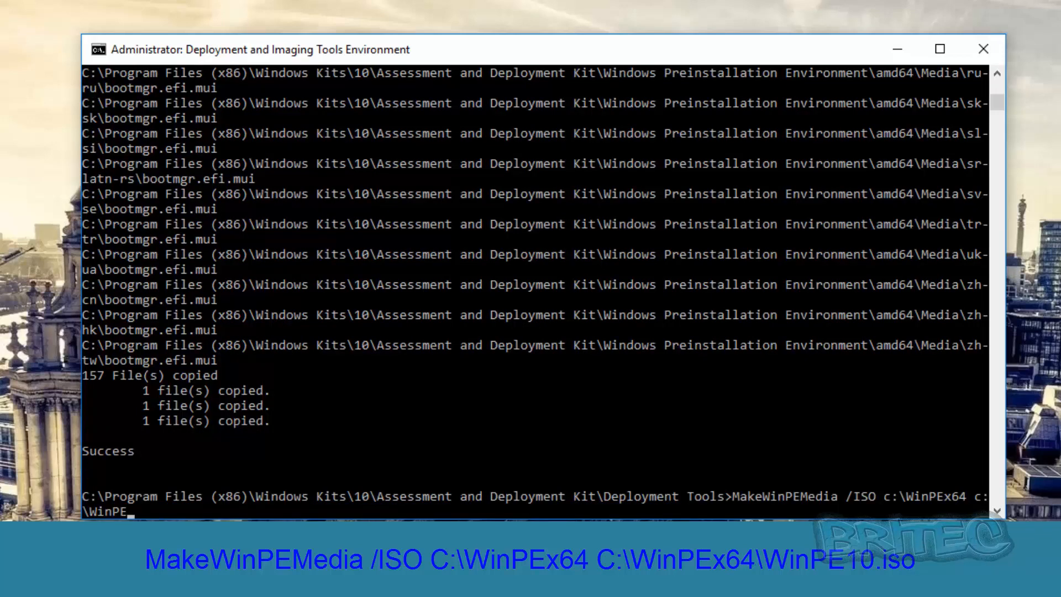
text(64)
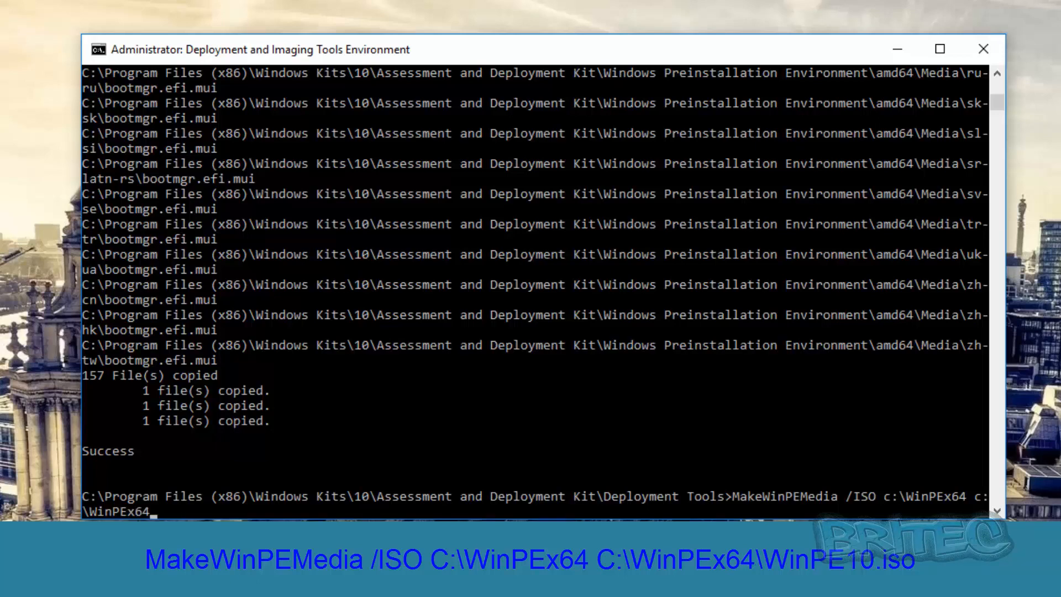
text(\)
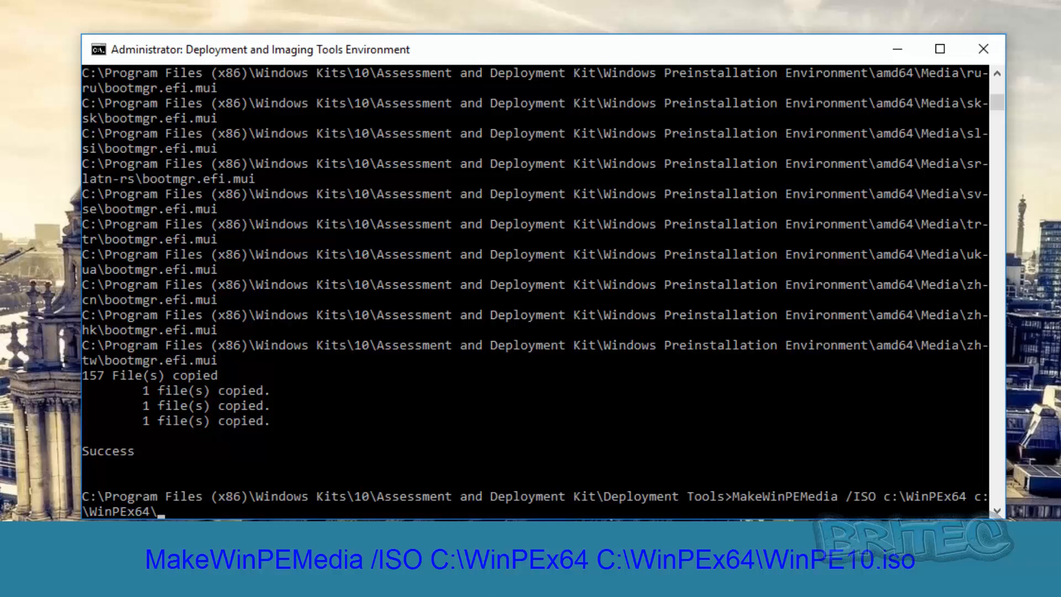
text(Win)
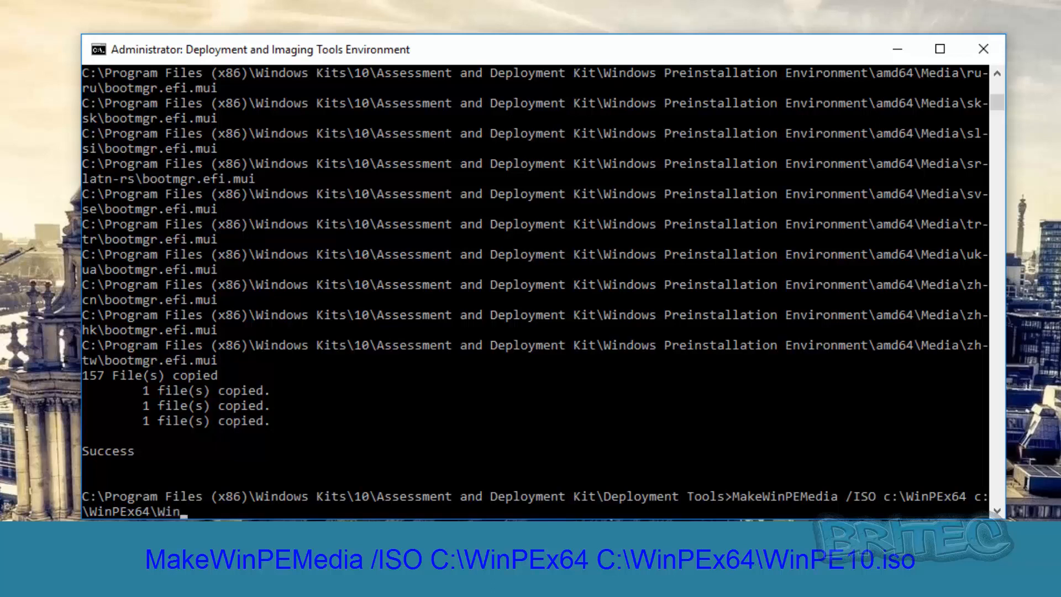
text(PE)
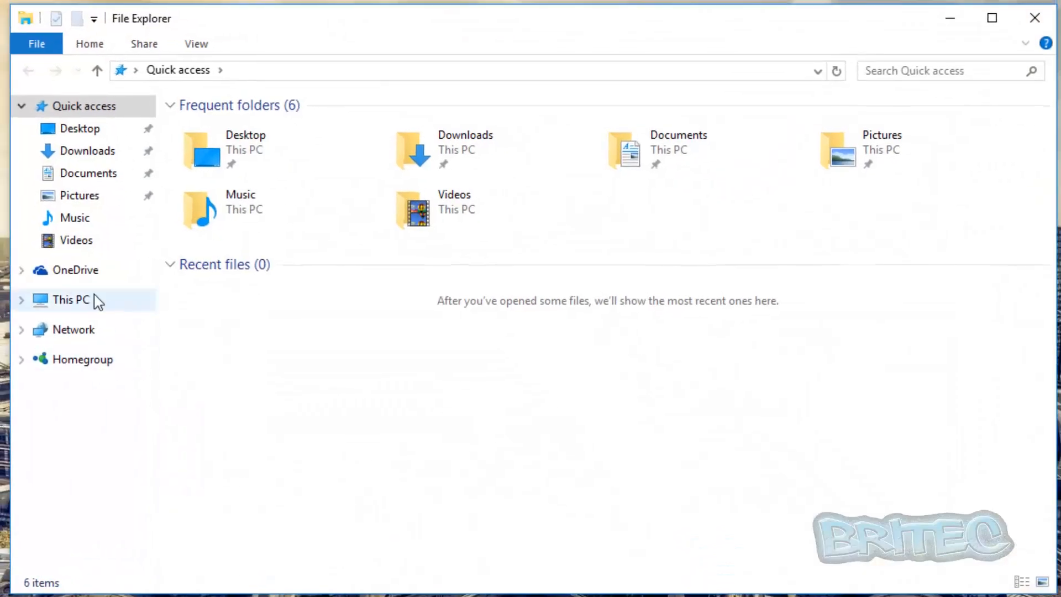
Step: Locate WinPE10.iso (245 MB) in C:\WinPEx64, then exit the command window
click(69, 299)
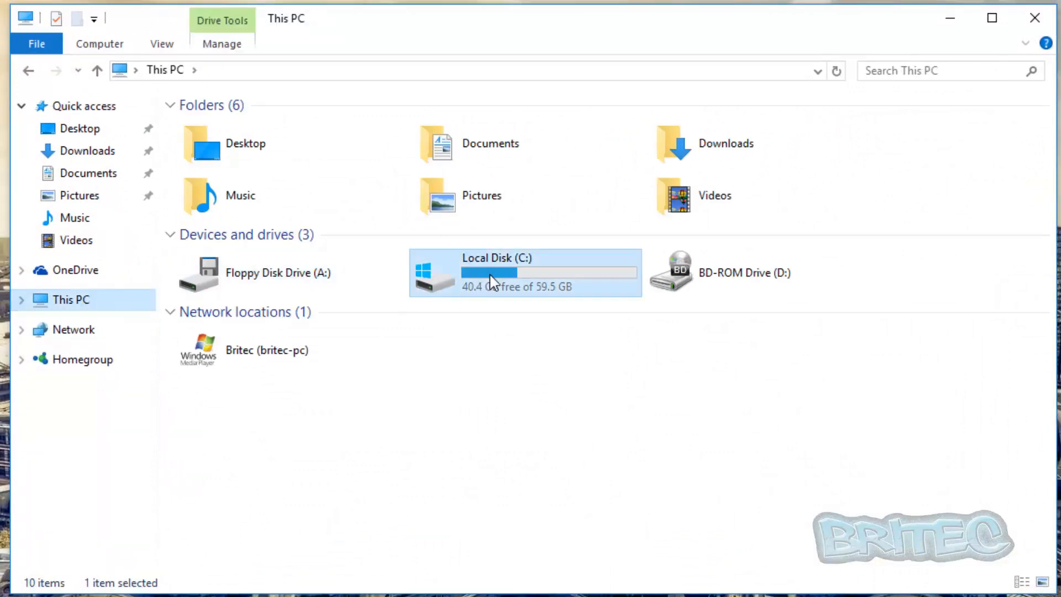
double_click(497, 272)
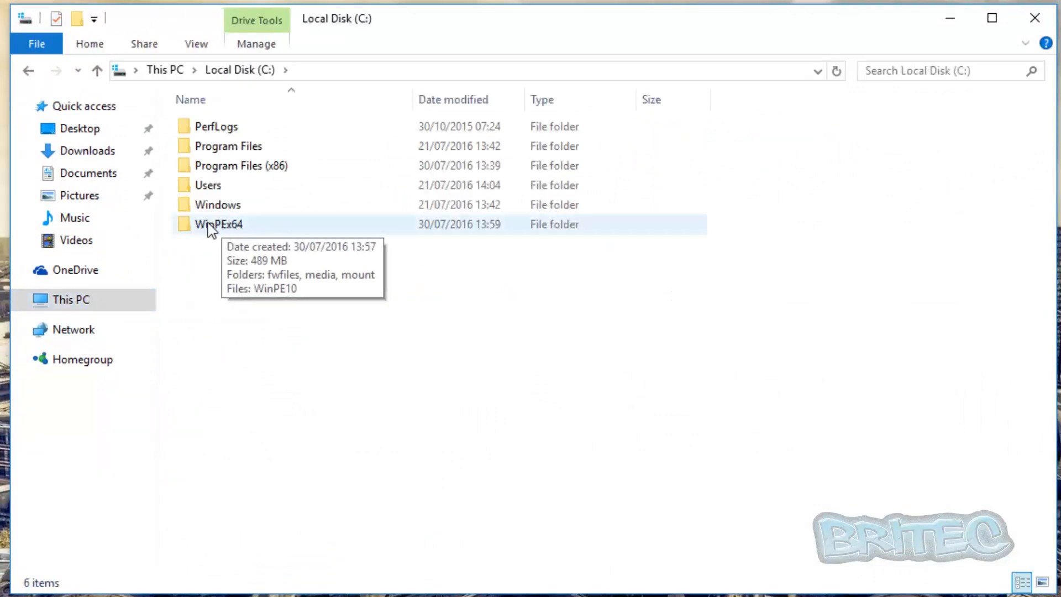
double_click(219, 224)
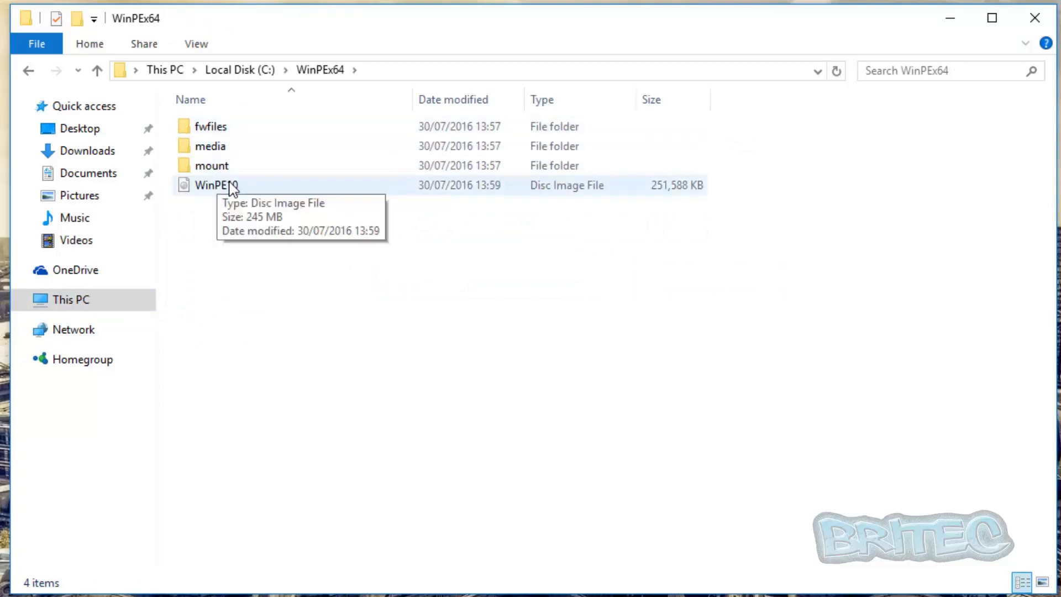
mouse_move(232, 193)
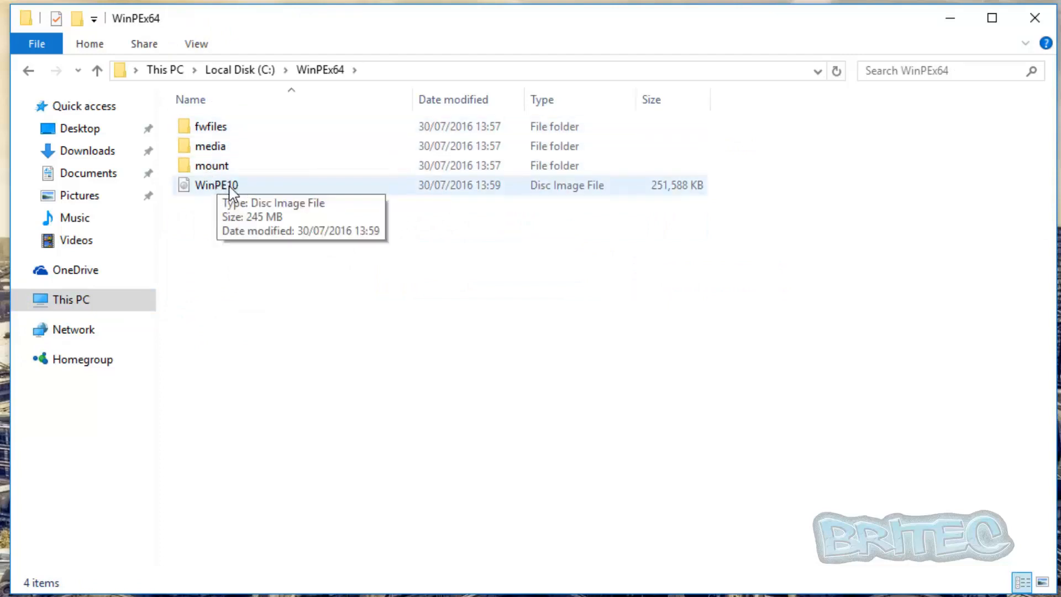
click(215, 184)
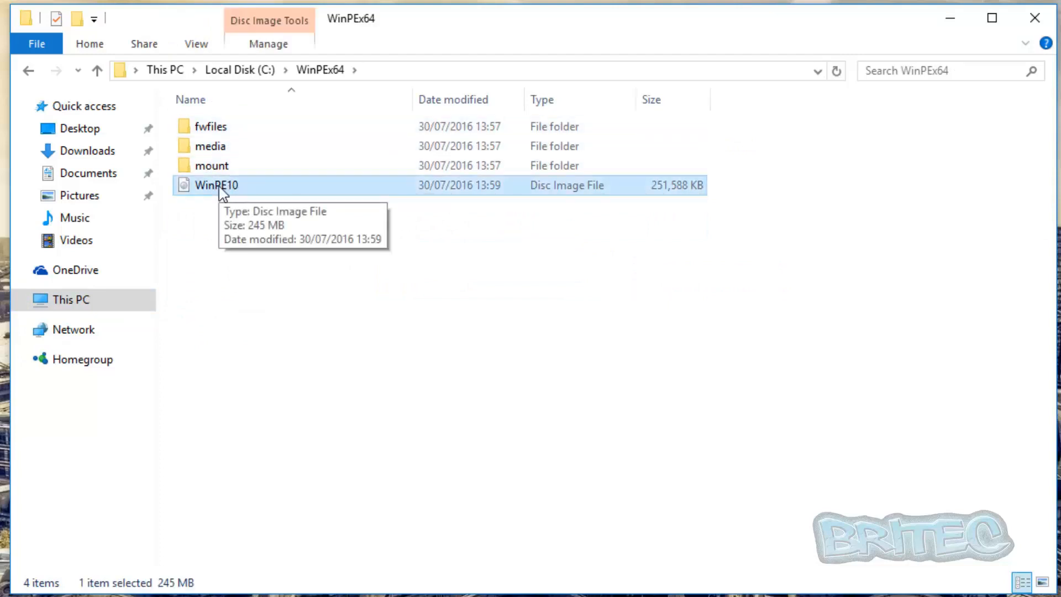
mouse_move(245, 188)
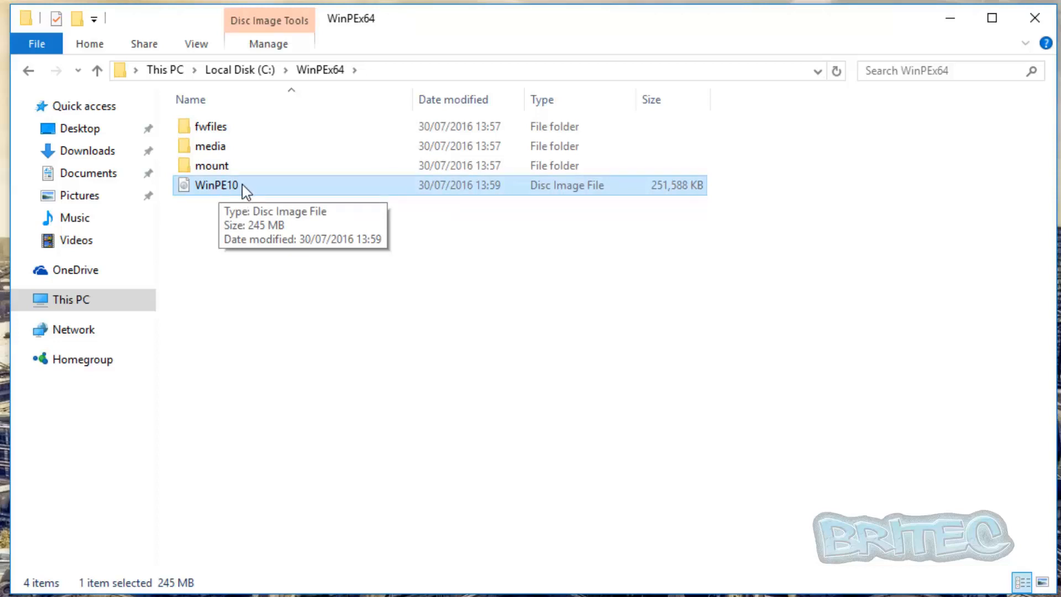
mouse_move(241, 193)
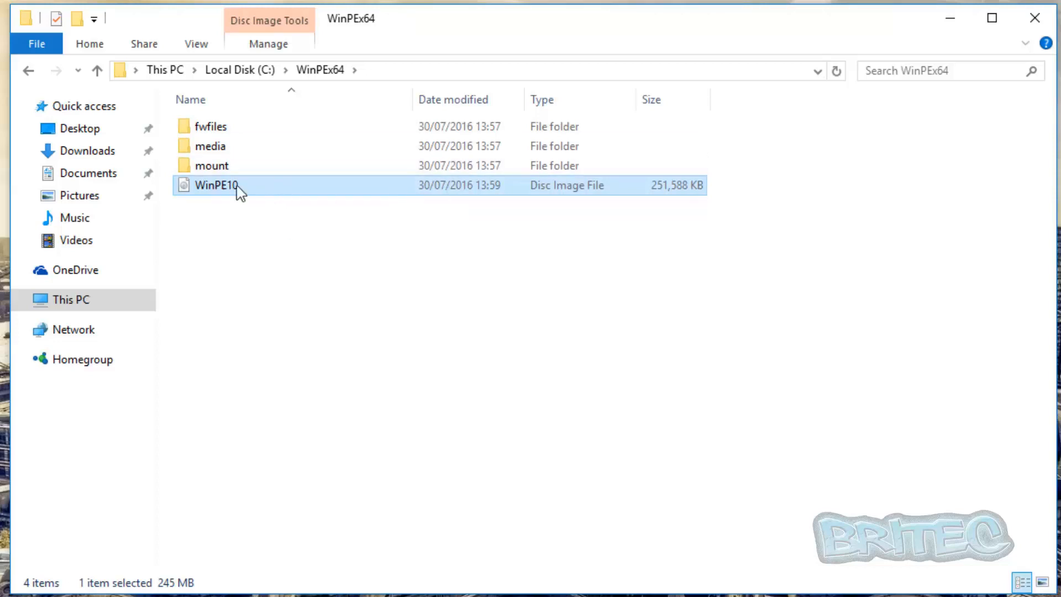
mouse_move(226, 193)
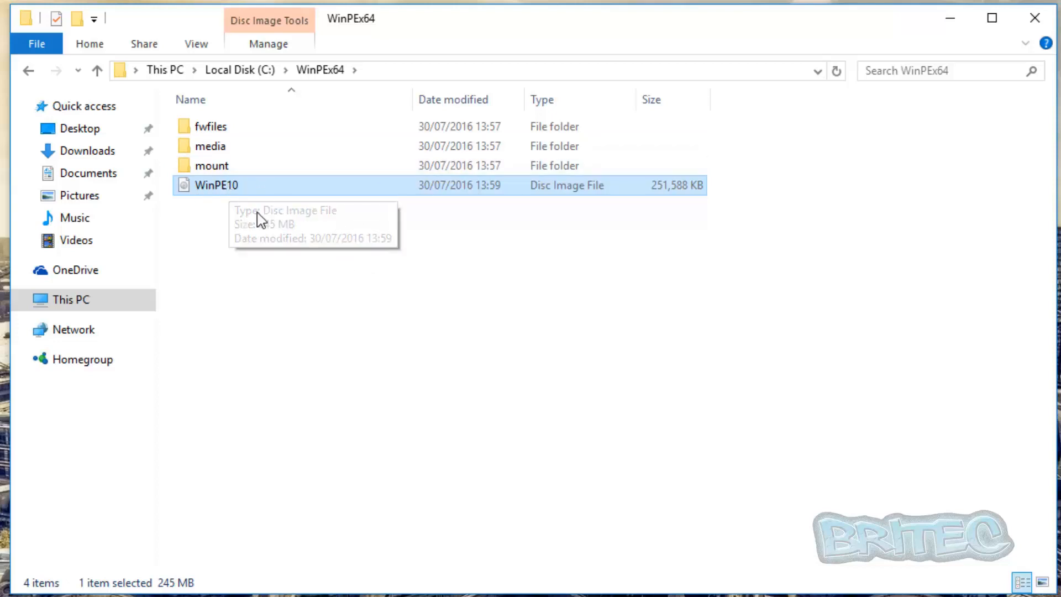
mouse_move(299, 205)
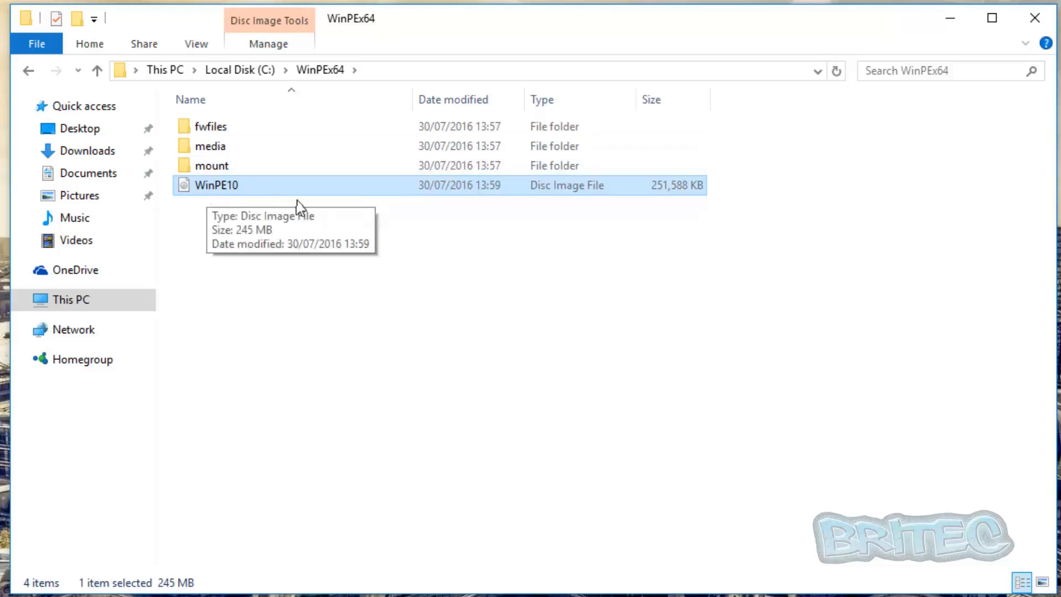
mouse_move(664, 253)
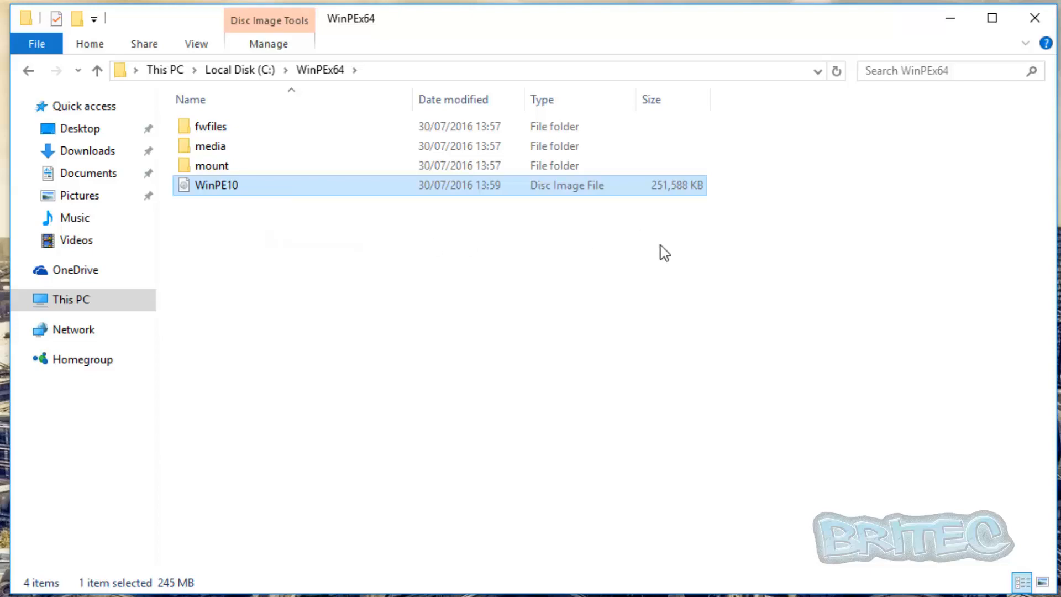
mouse_move(1034, 18)
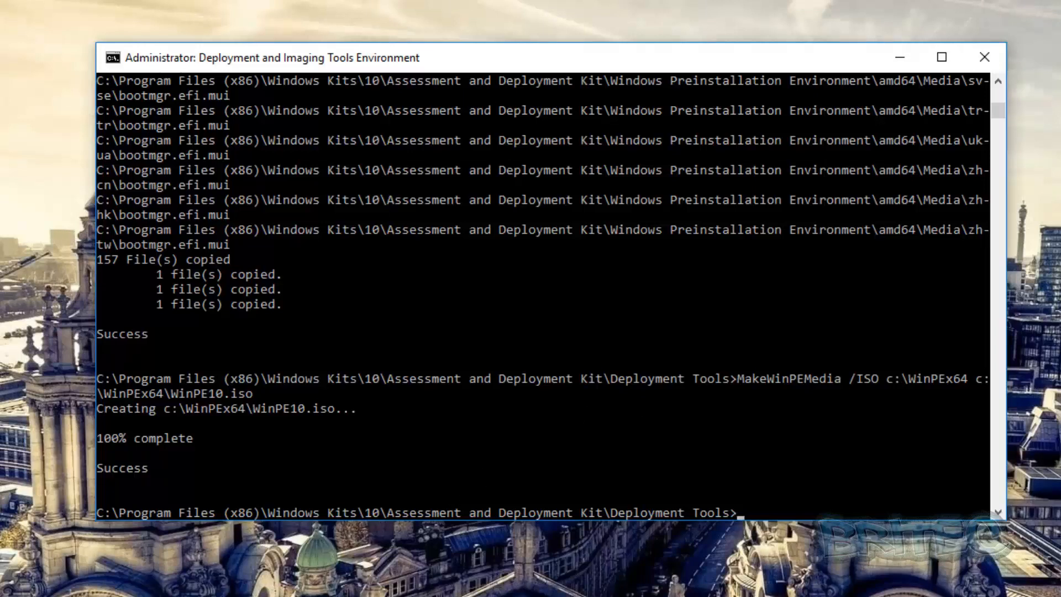
text(e)
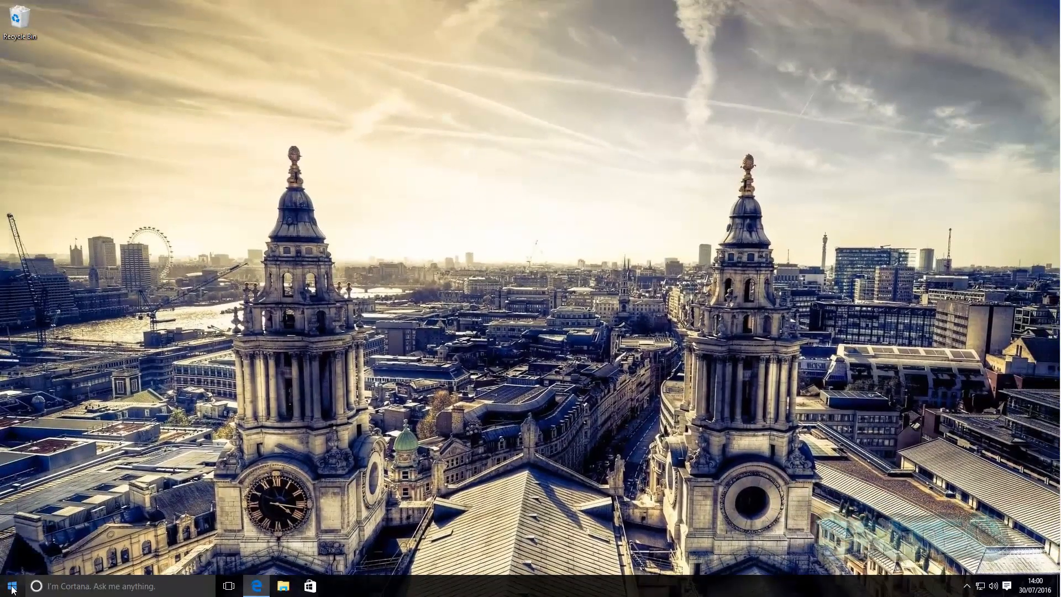
Step: Launch File Explorer from the Start quick menu and show WinPE10's actions in WinPEx64
right_click(9, 586)
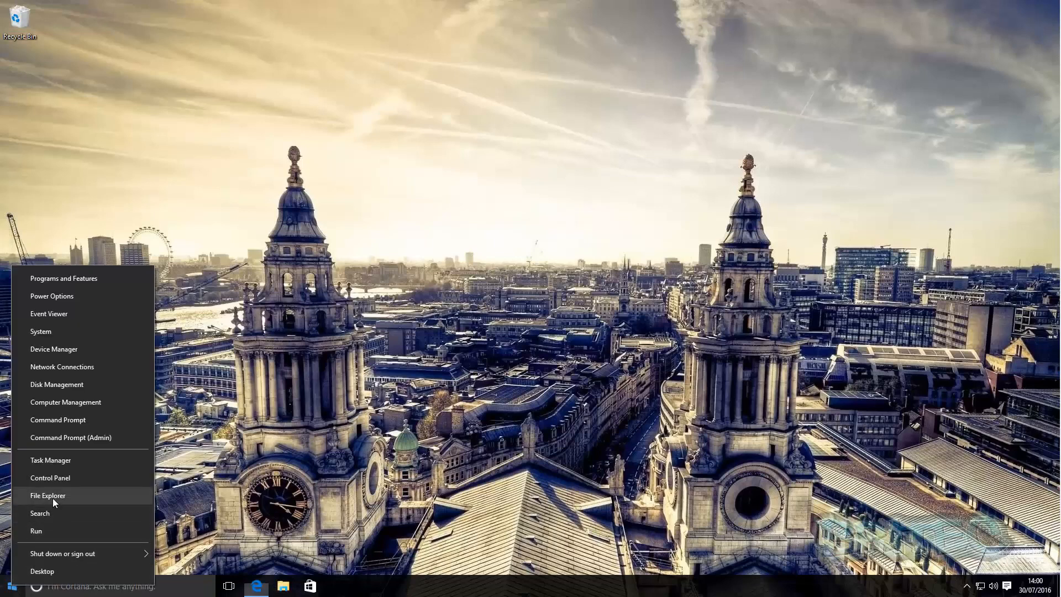
click(48, 495)
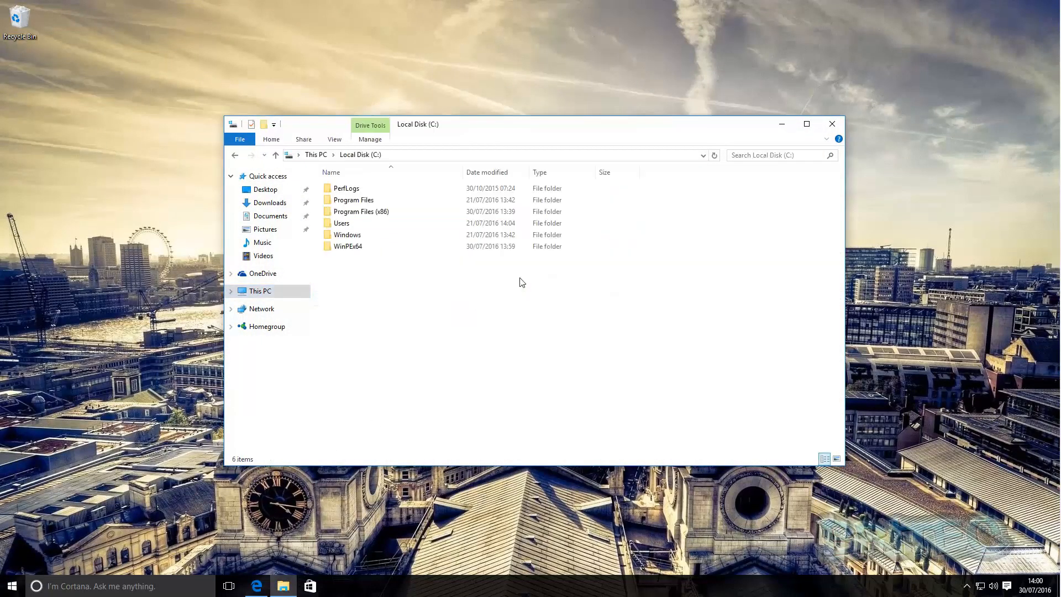
double_click(347, 245)
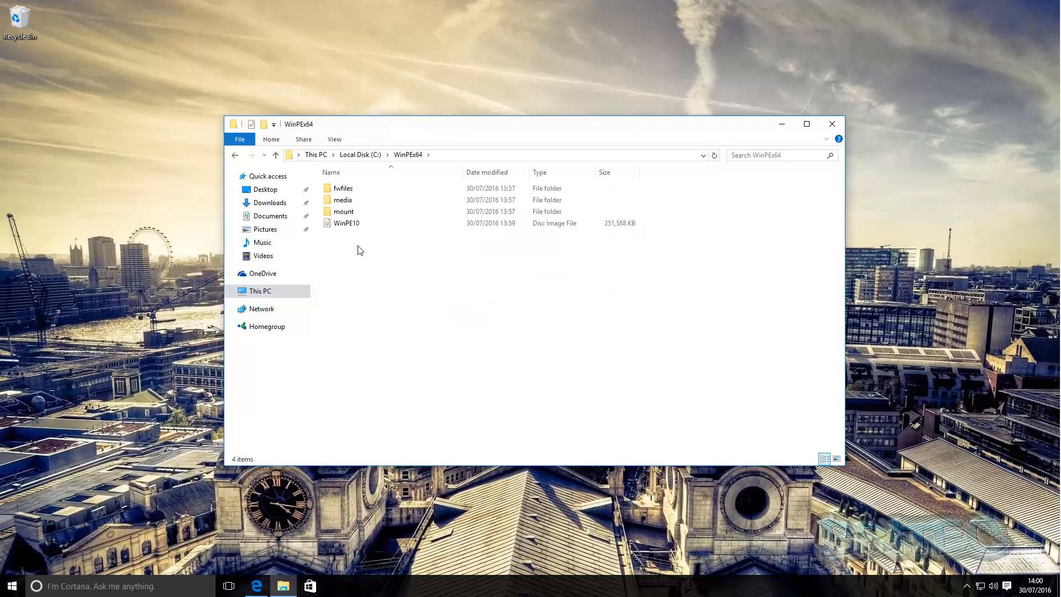
right_click(346, 222)
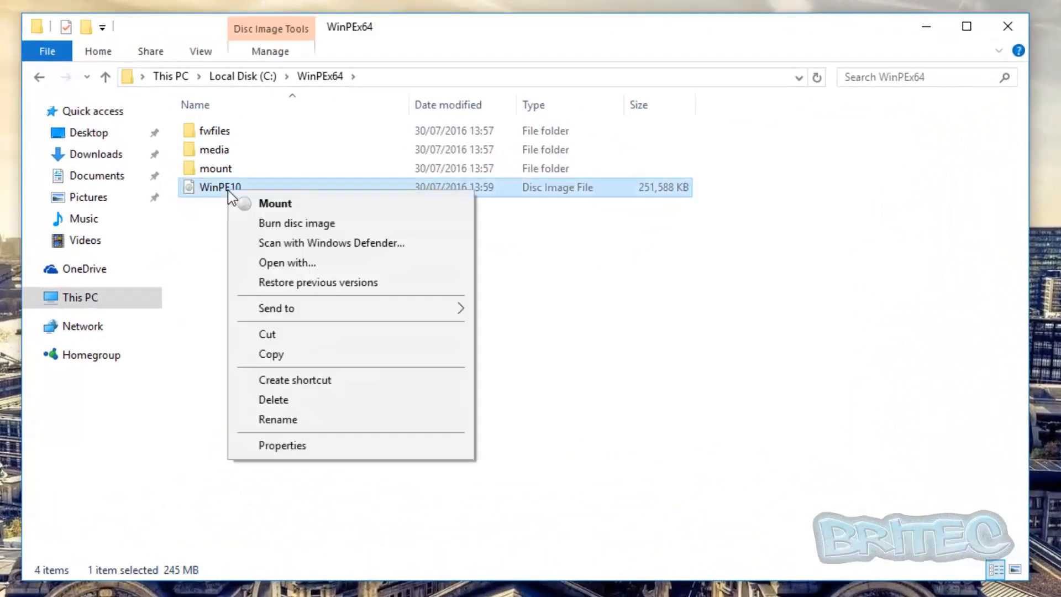
mouse_move(296, 223)
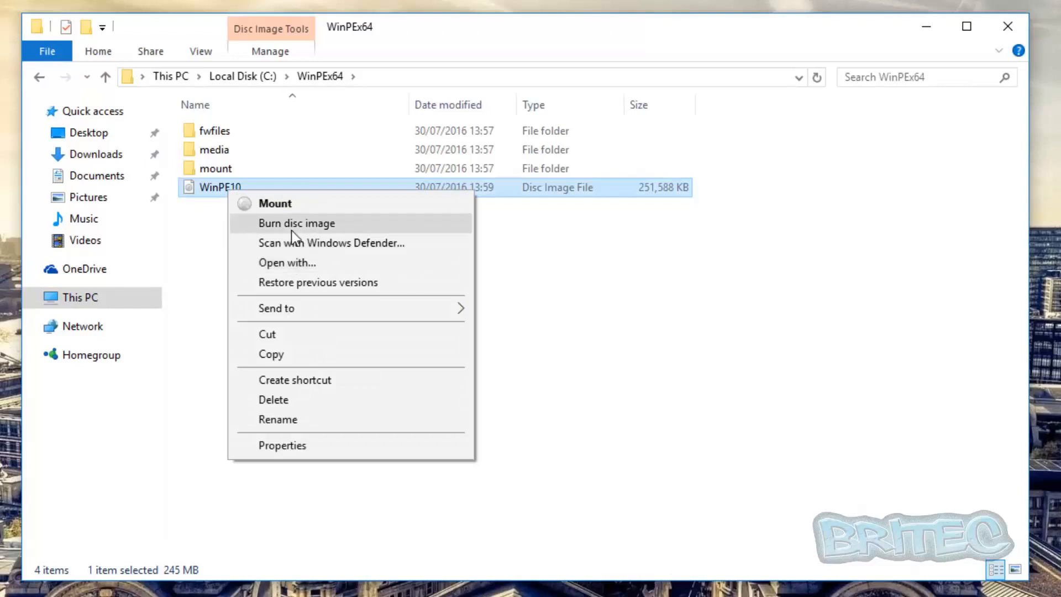
mouse_move(311, 230)
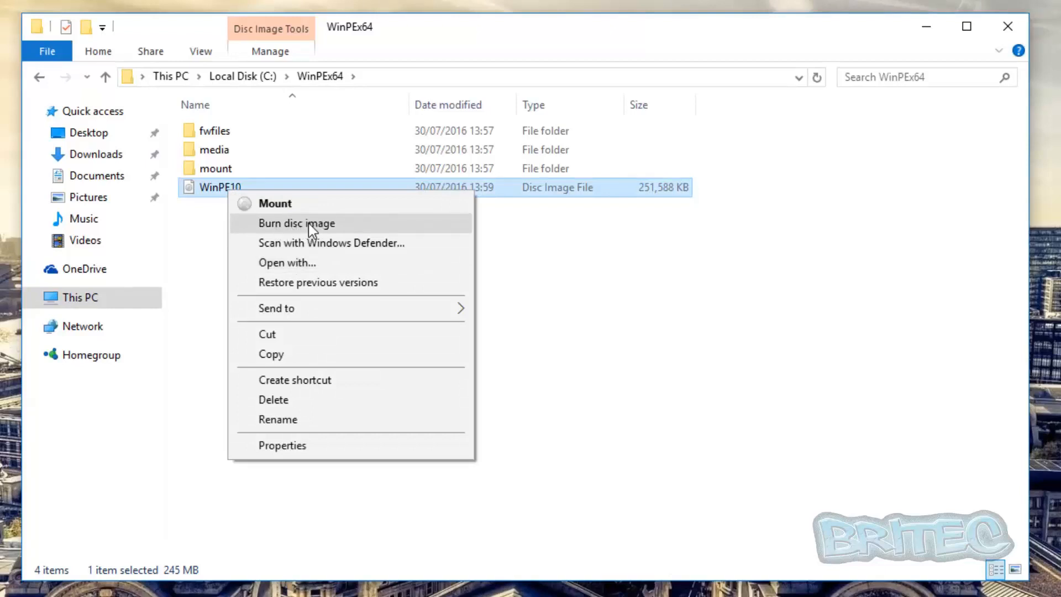
mouse_move(313, 232)
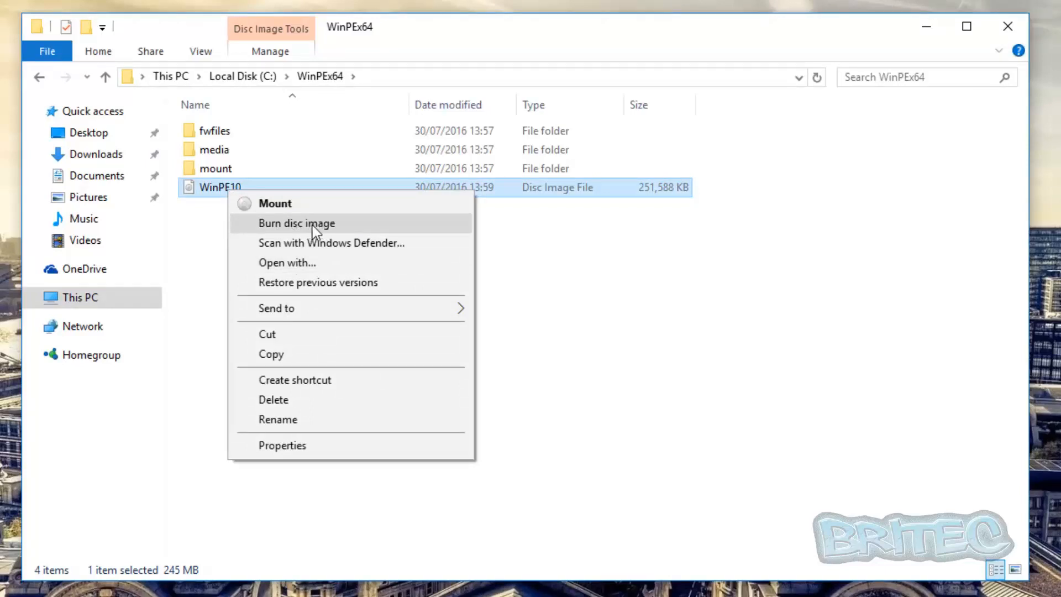
Step: Open WinPE10.iso in Windows Disc Image Burner and attempt Burn despite no burner found
click(296, 223)
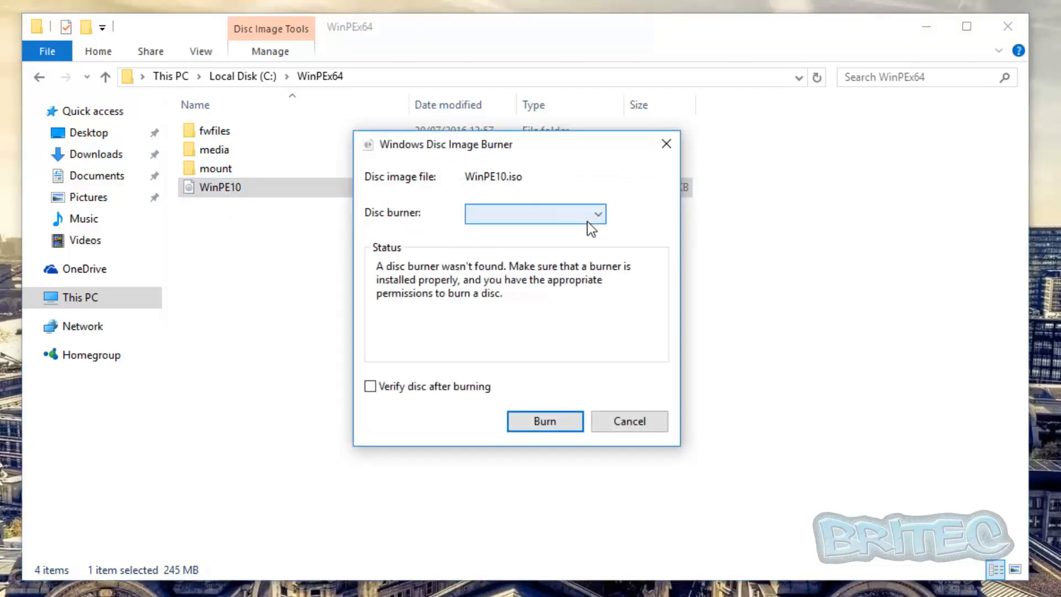
mouse_move(396, 403)
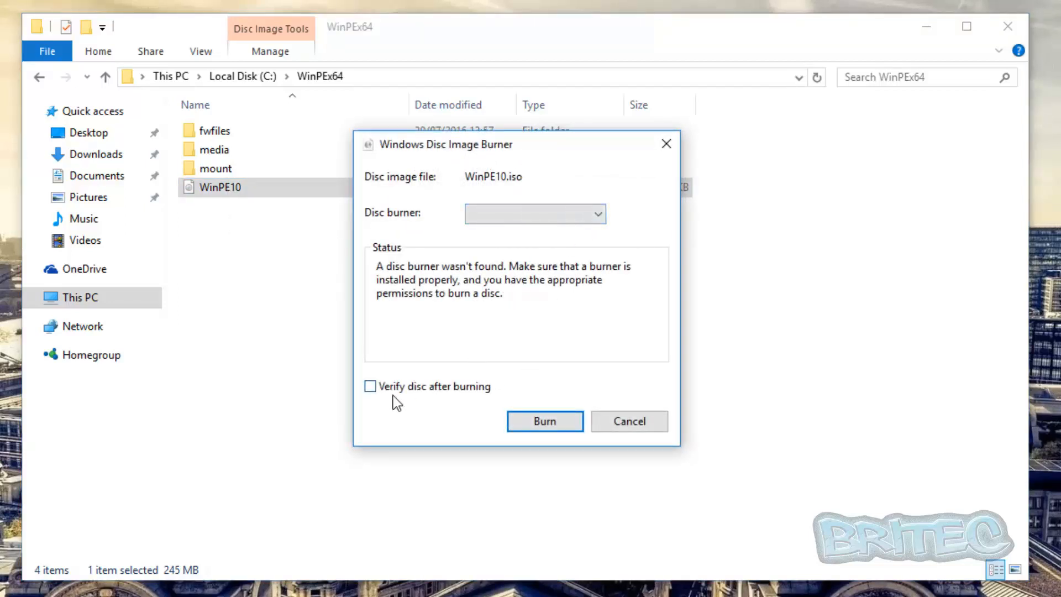
mouse_move(544, 421)
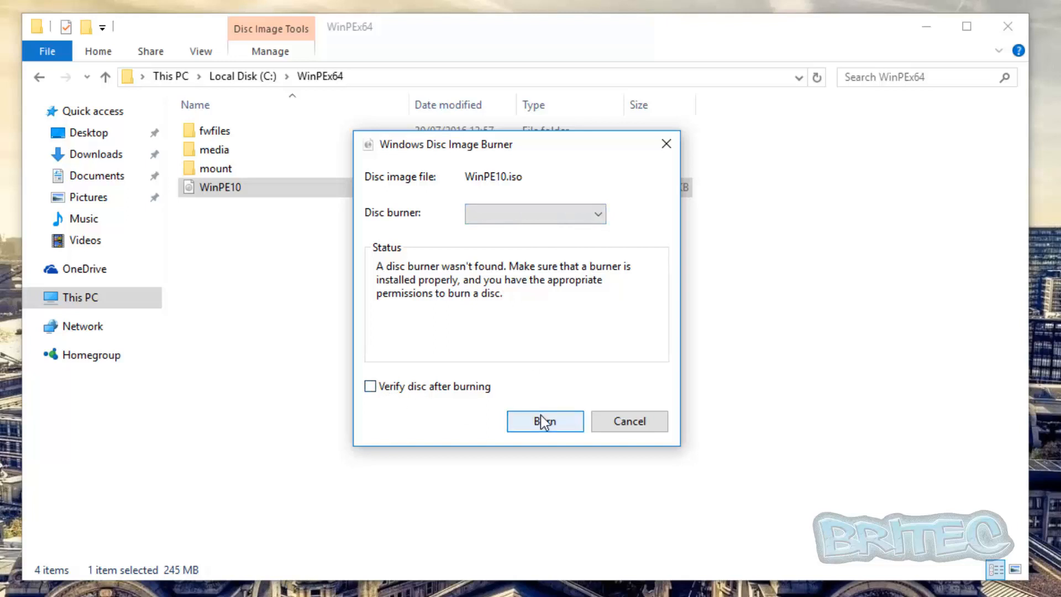
click(628, 421)
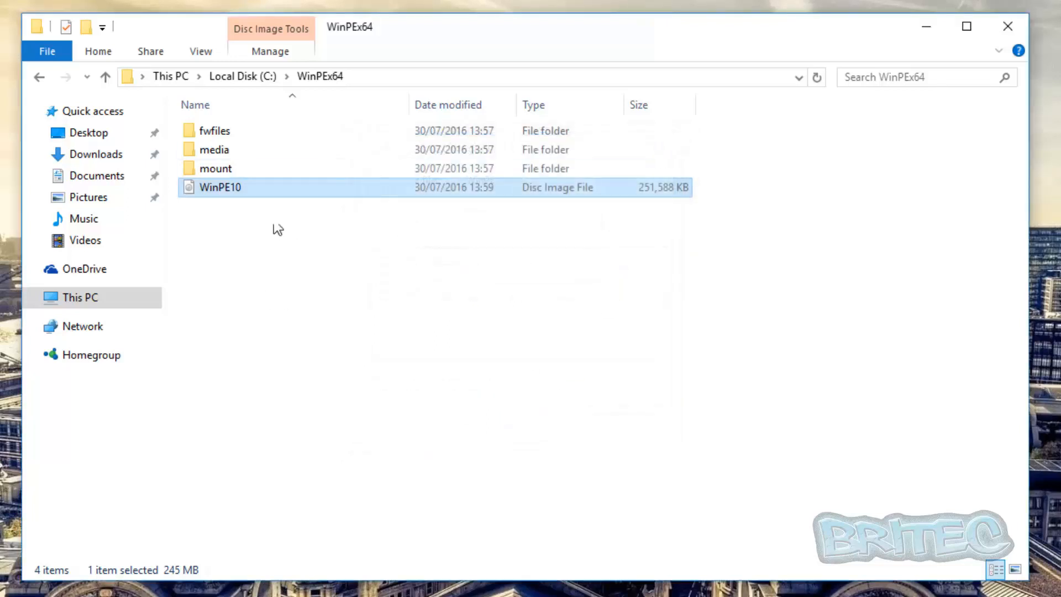
mouse_move(217, 193)
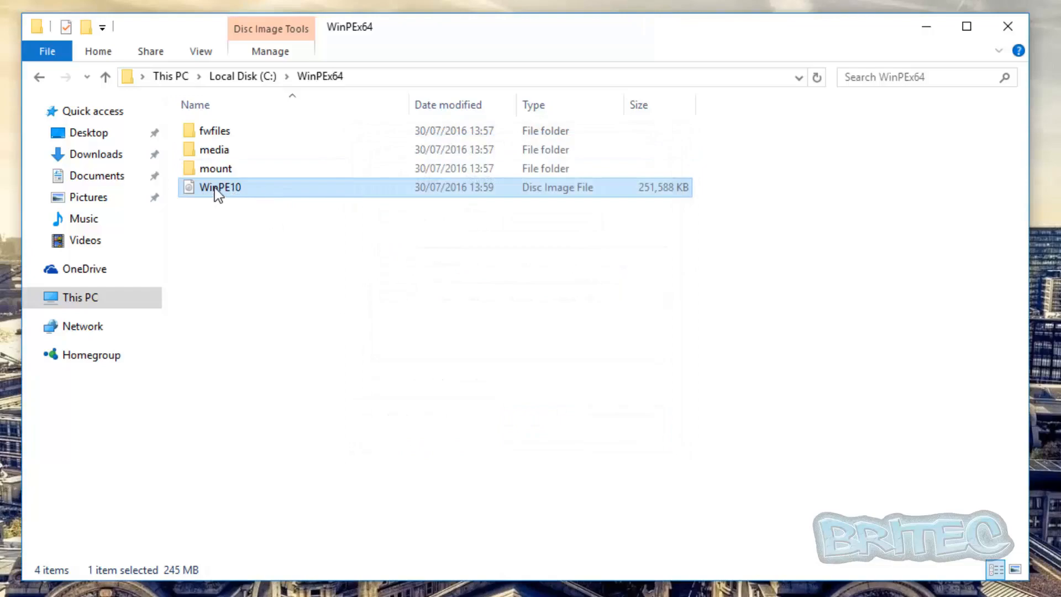
mouse_move(594, 227)
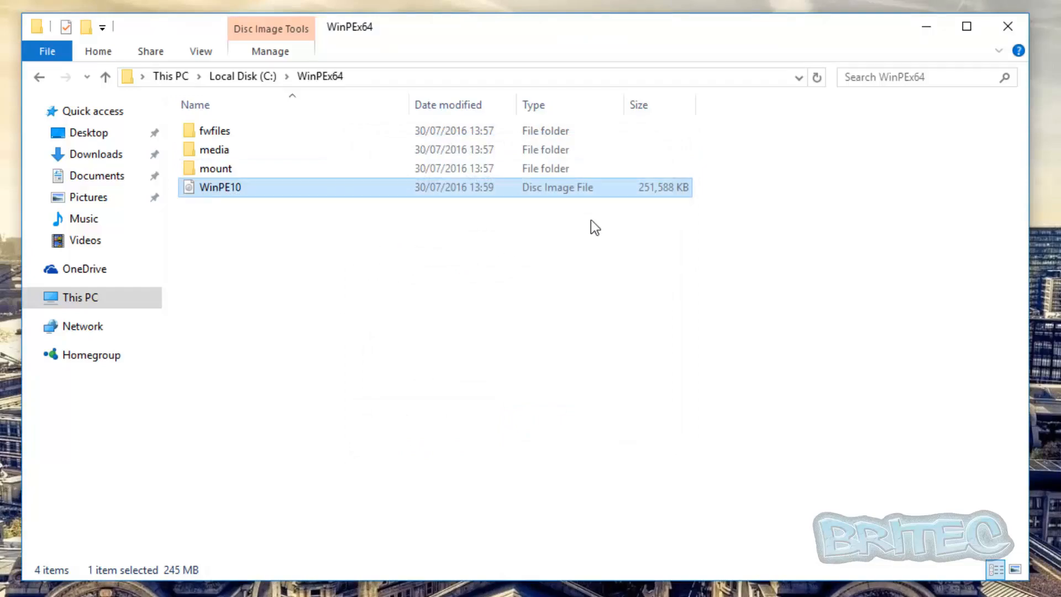